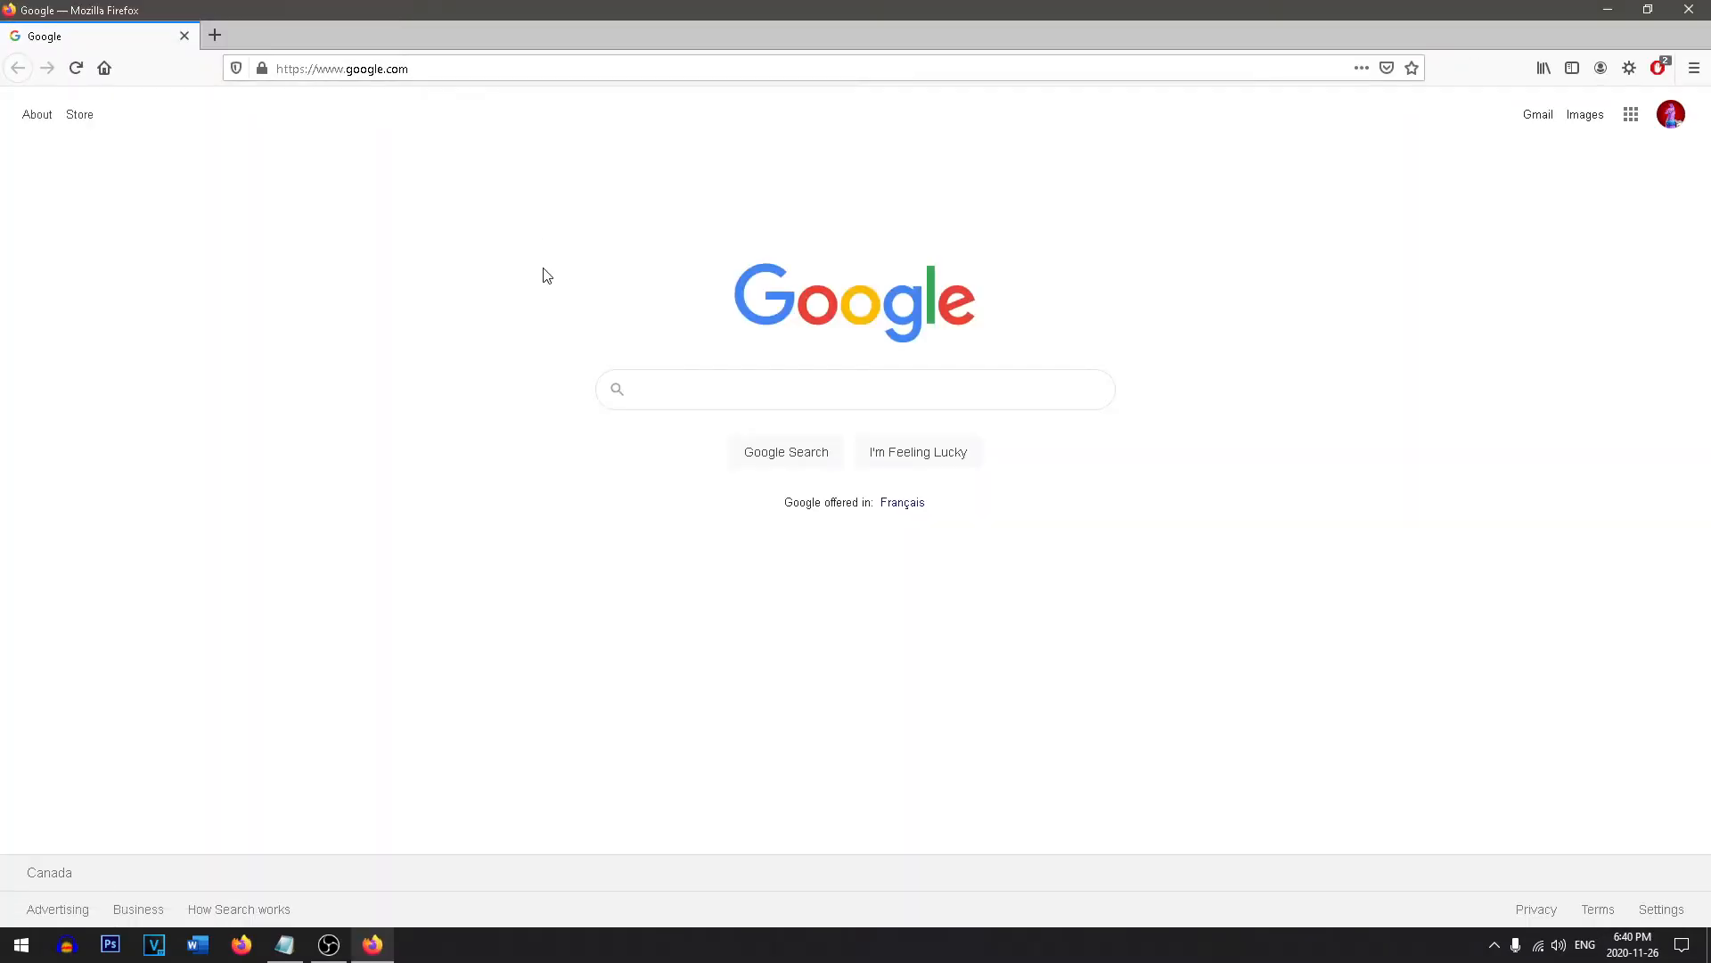
Search Google for rainmeter and open the official rainmeter.net site.
type("rainmeter")
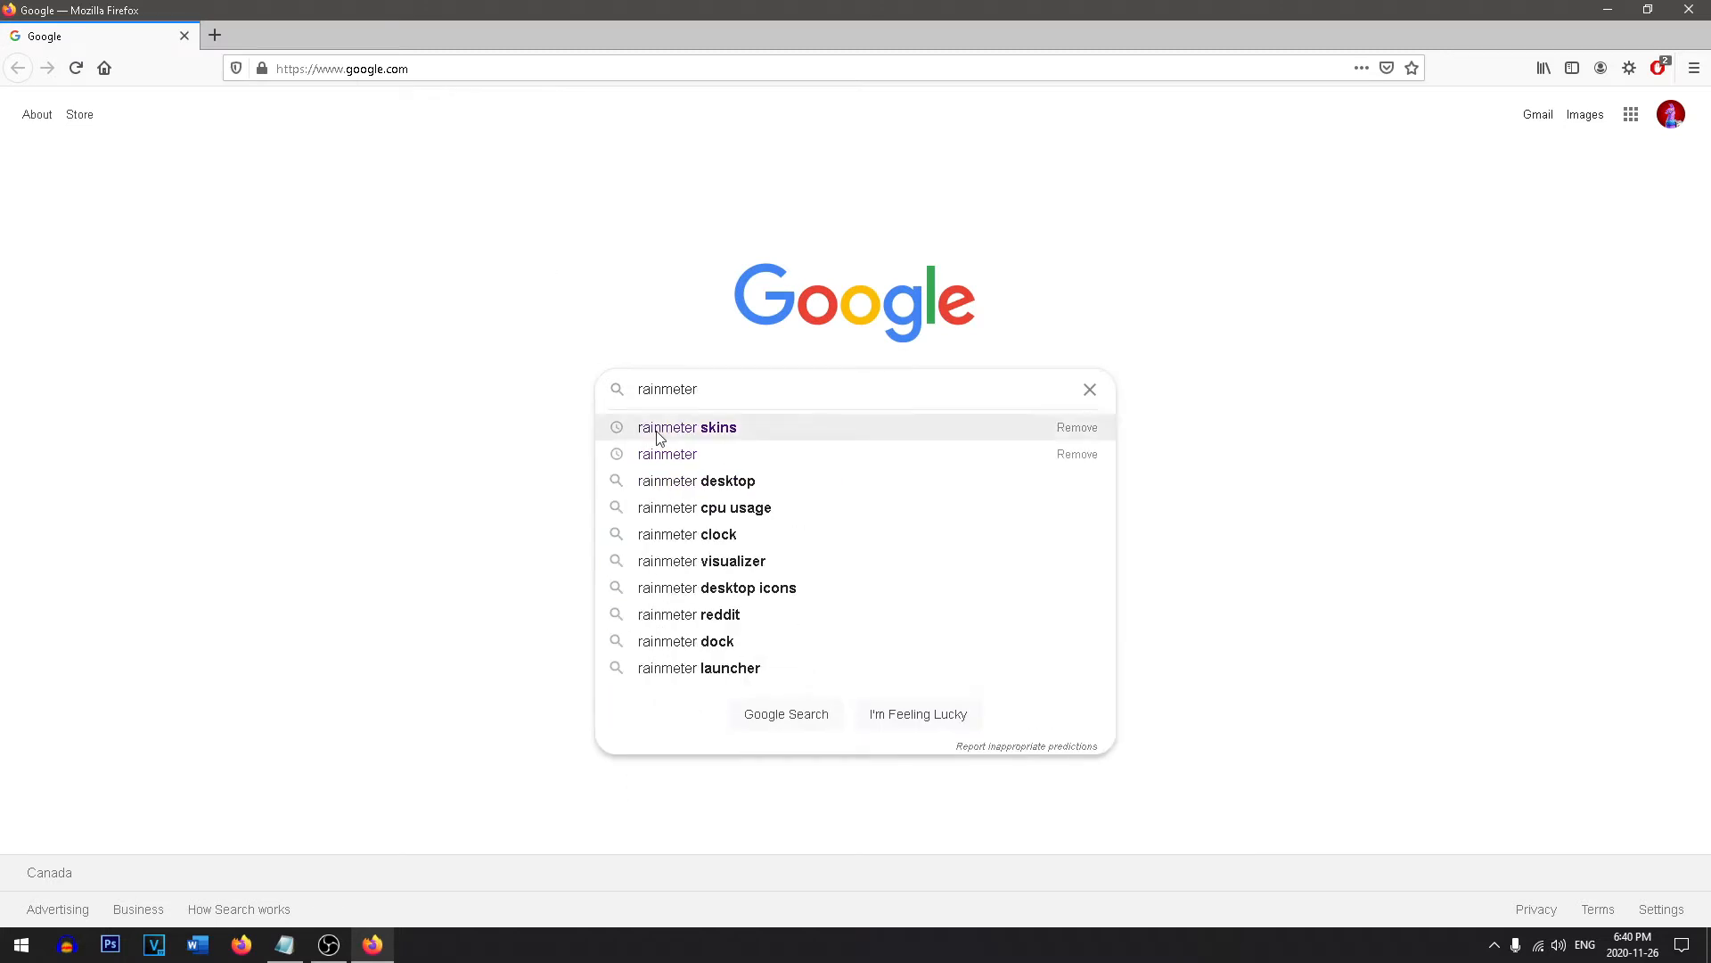
key("Return")
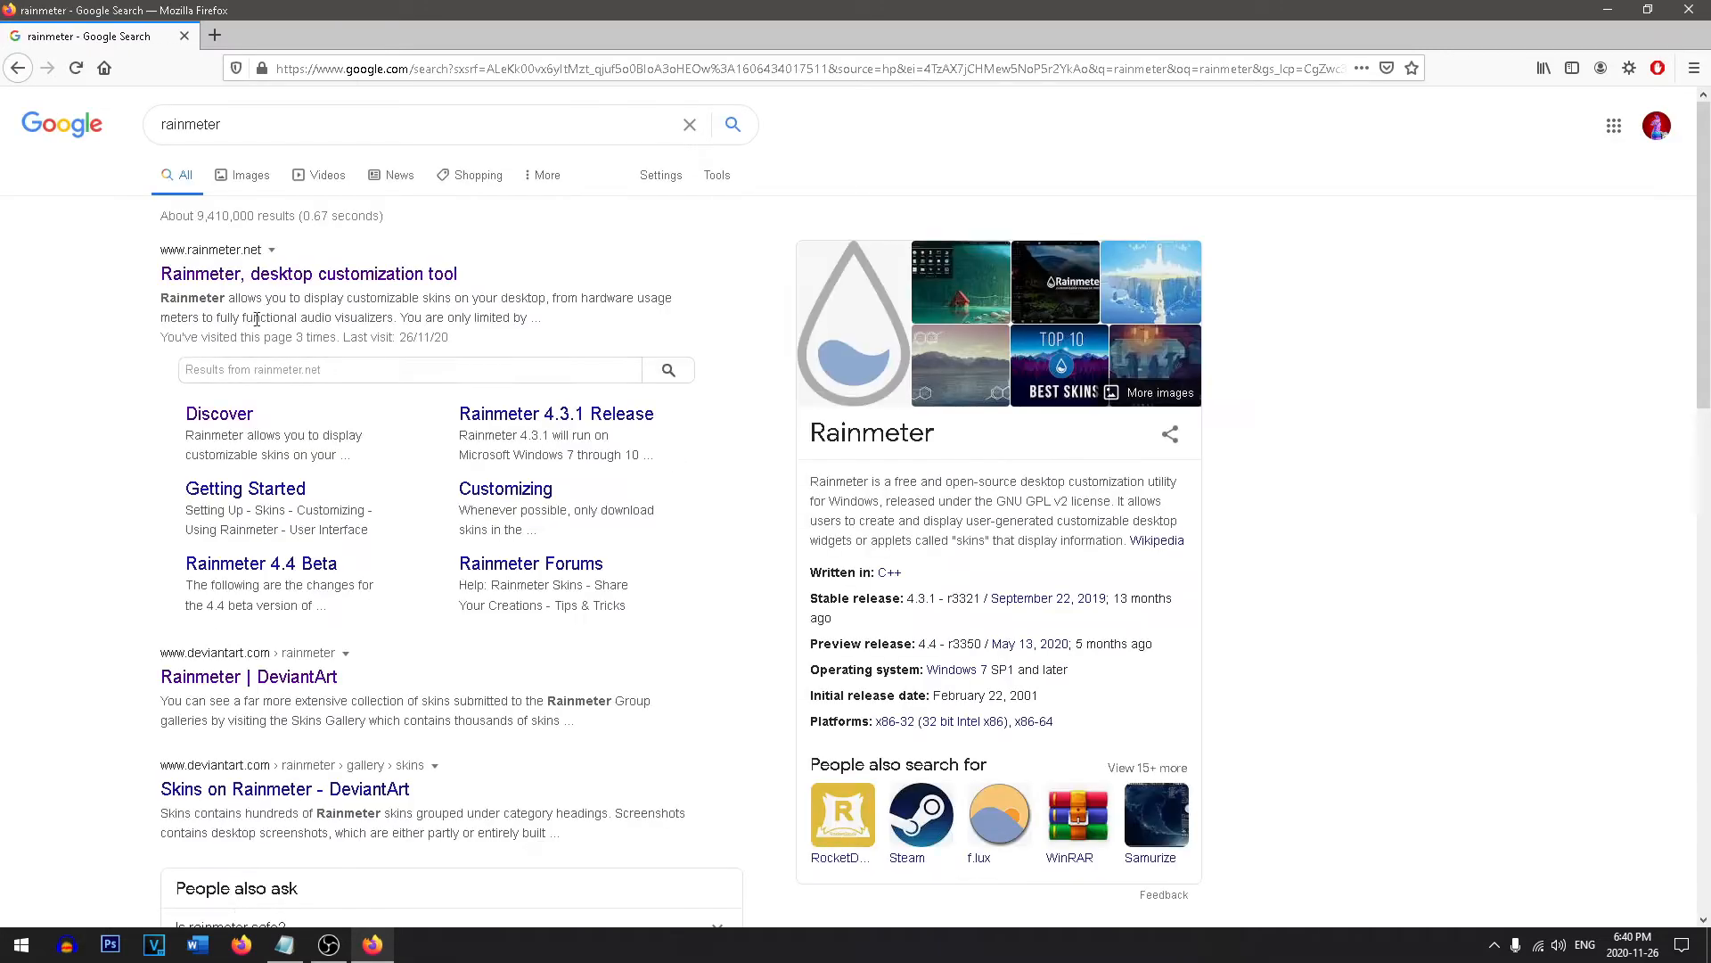
left_click(308, 272)
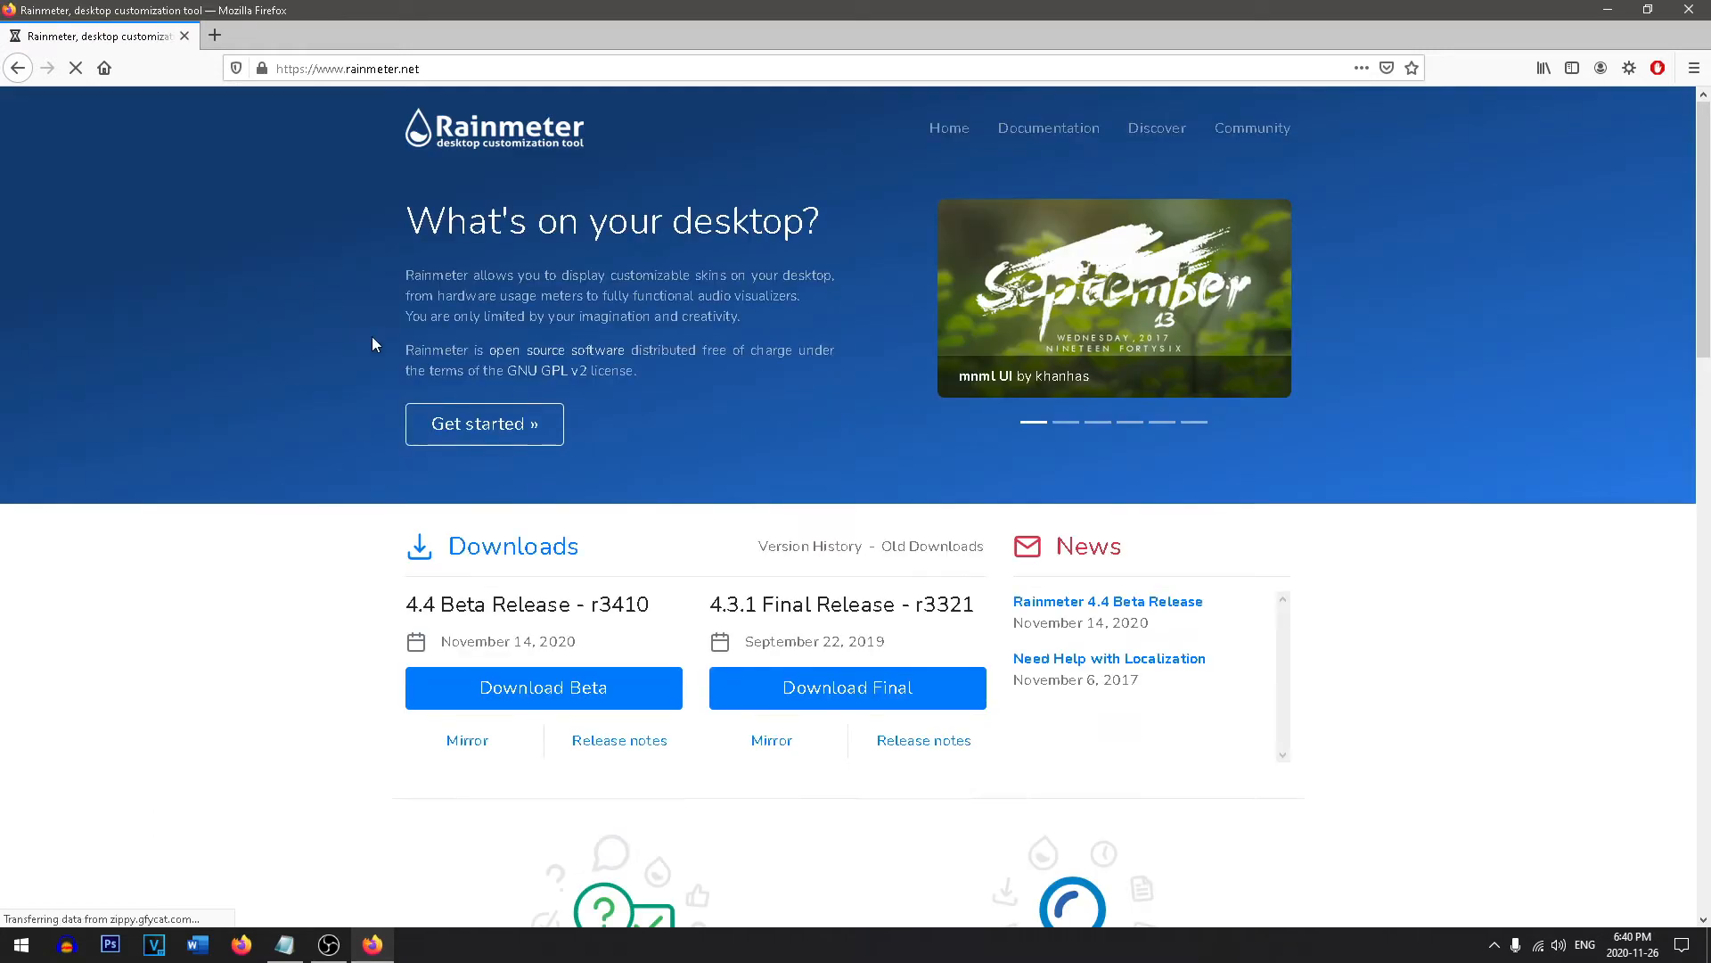
Download the Rainmeter 4.4 beta and continue its setup with Standard installation.
scroll("down", 3)
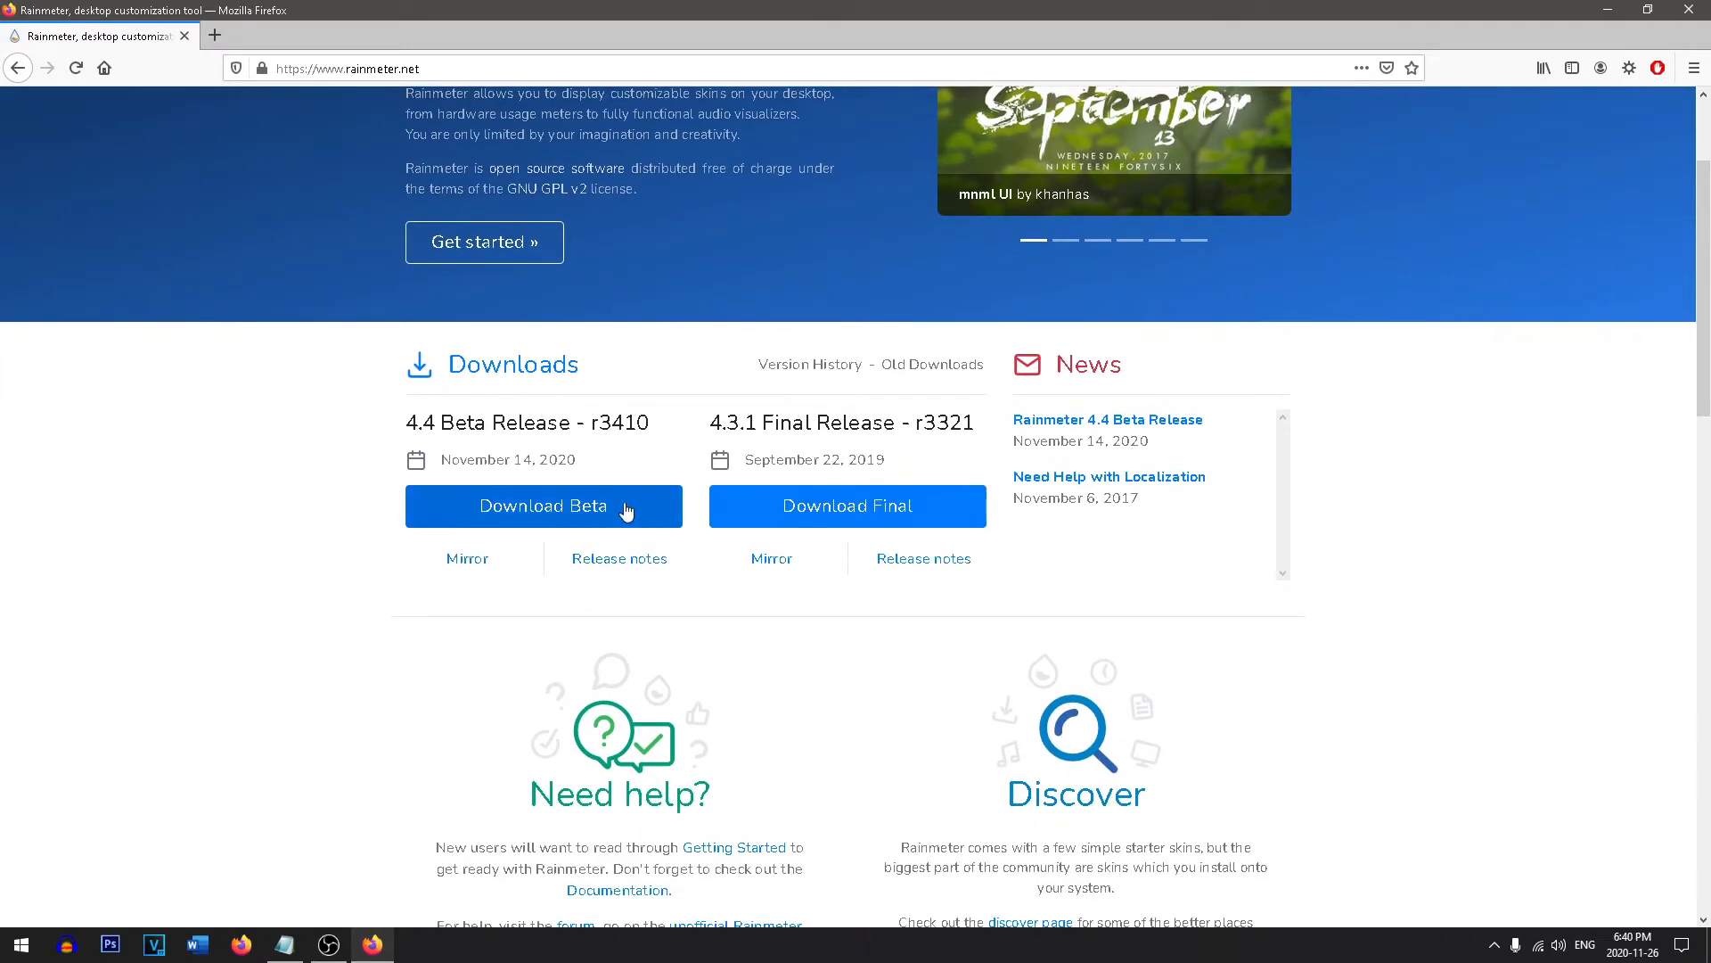
left_click(543, 505)
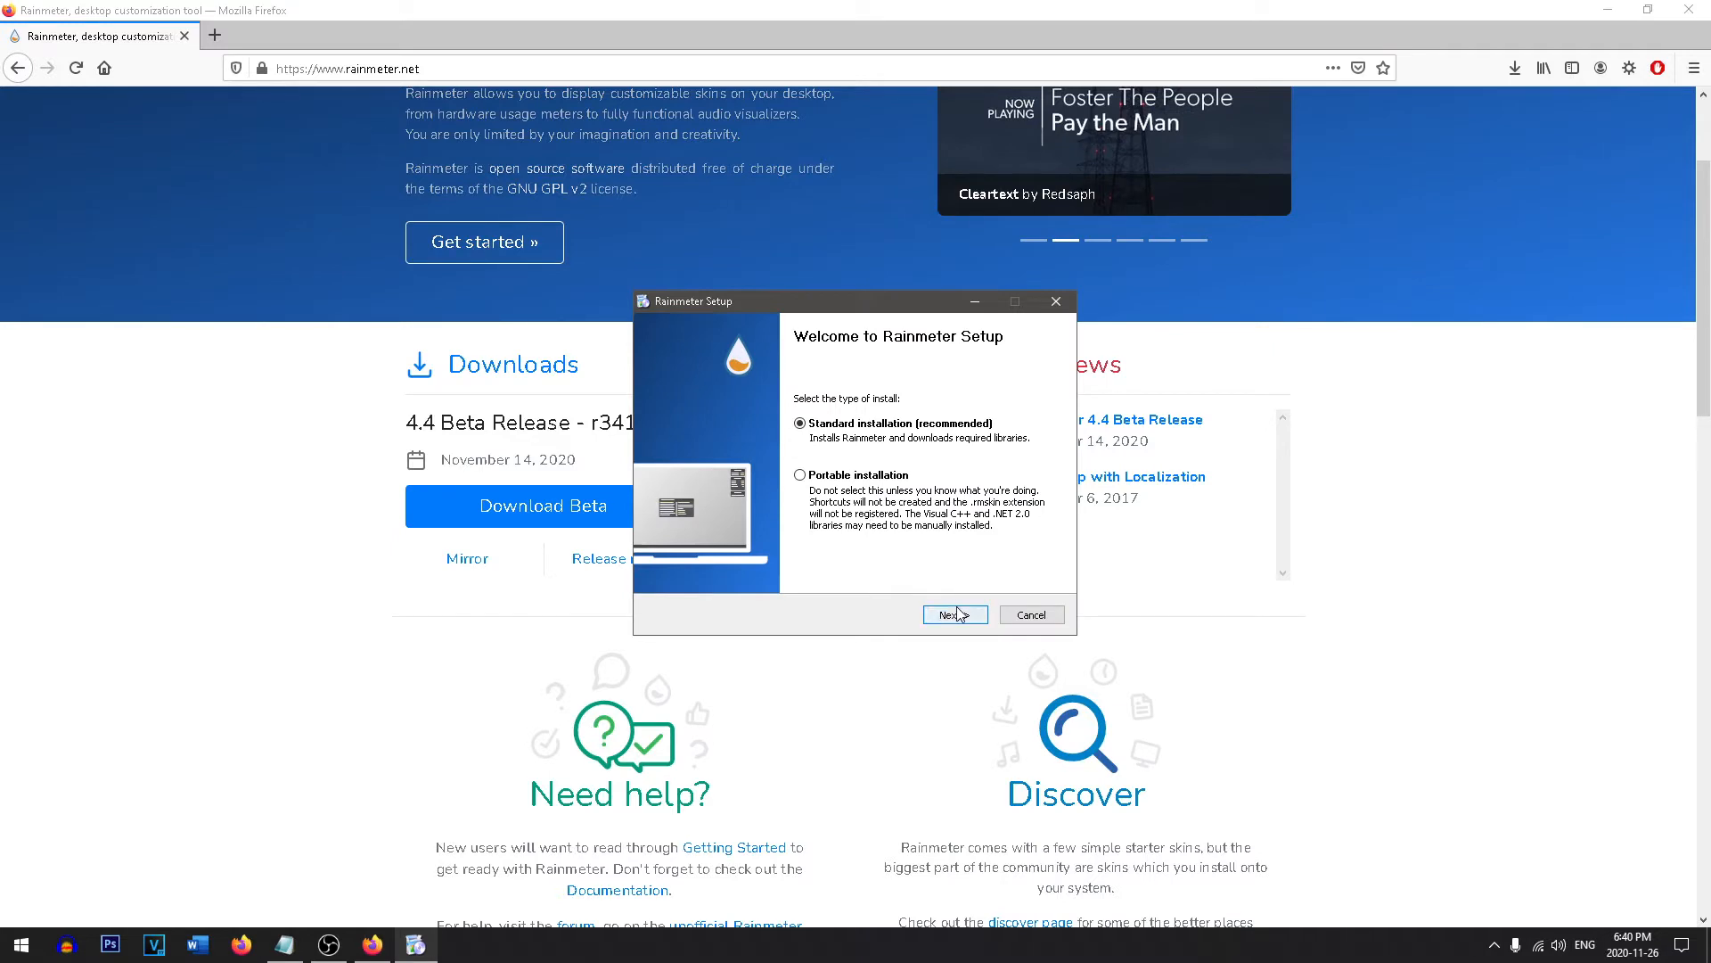
left_click(952, 614)
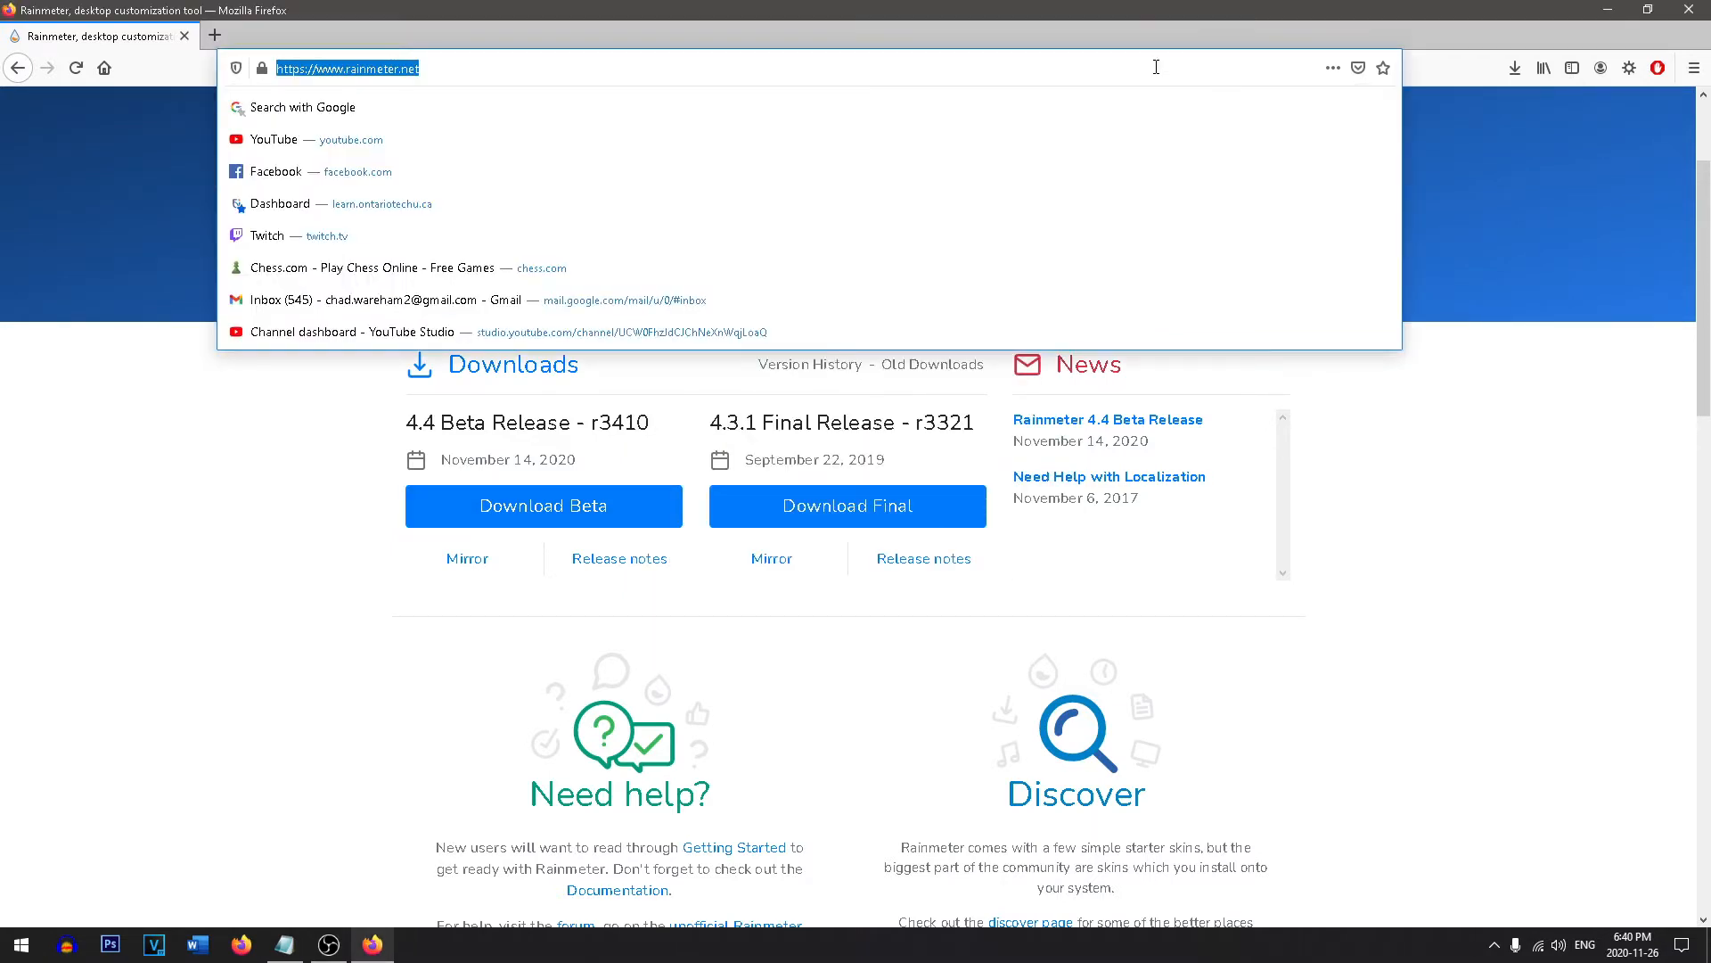
Search 'nexus dock', open the winstep.net page, and download the free Winstep Nexus.
type("nexus dock")
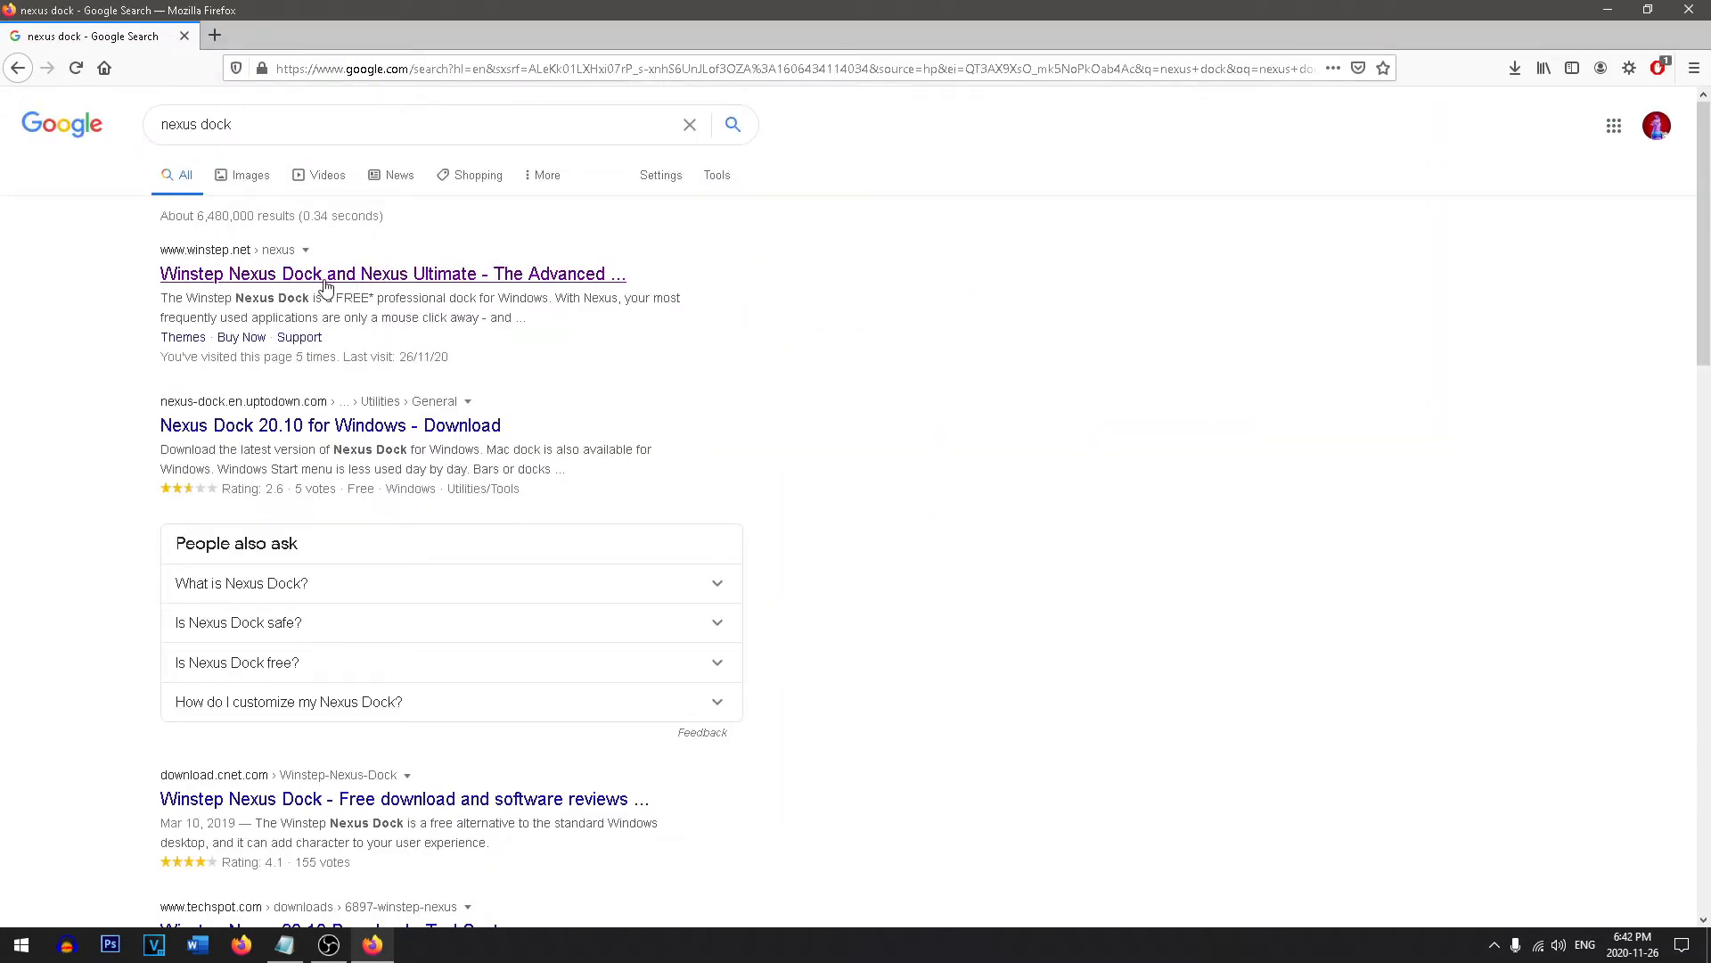
left_click(392, 273)
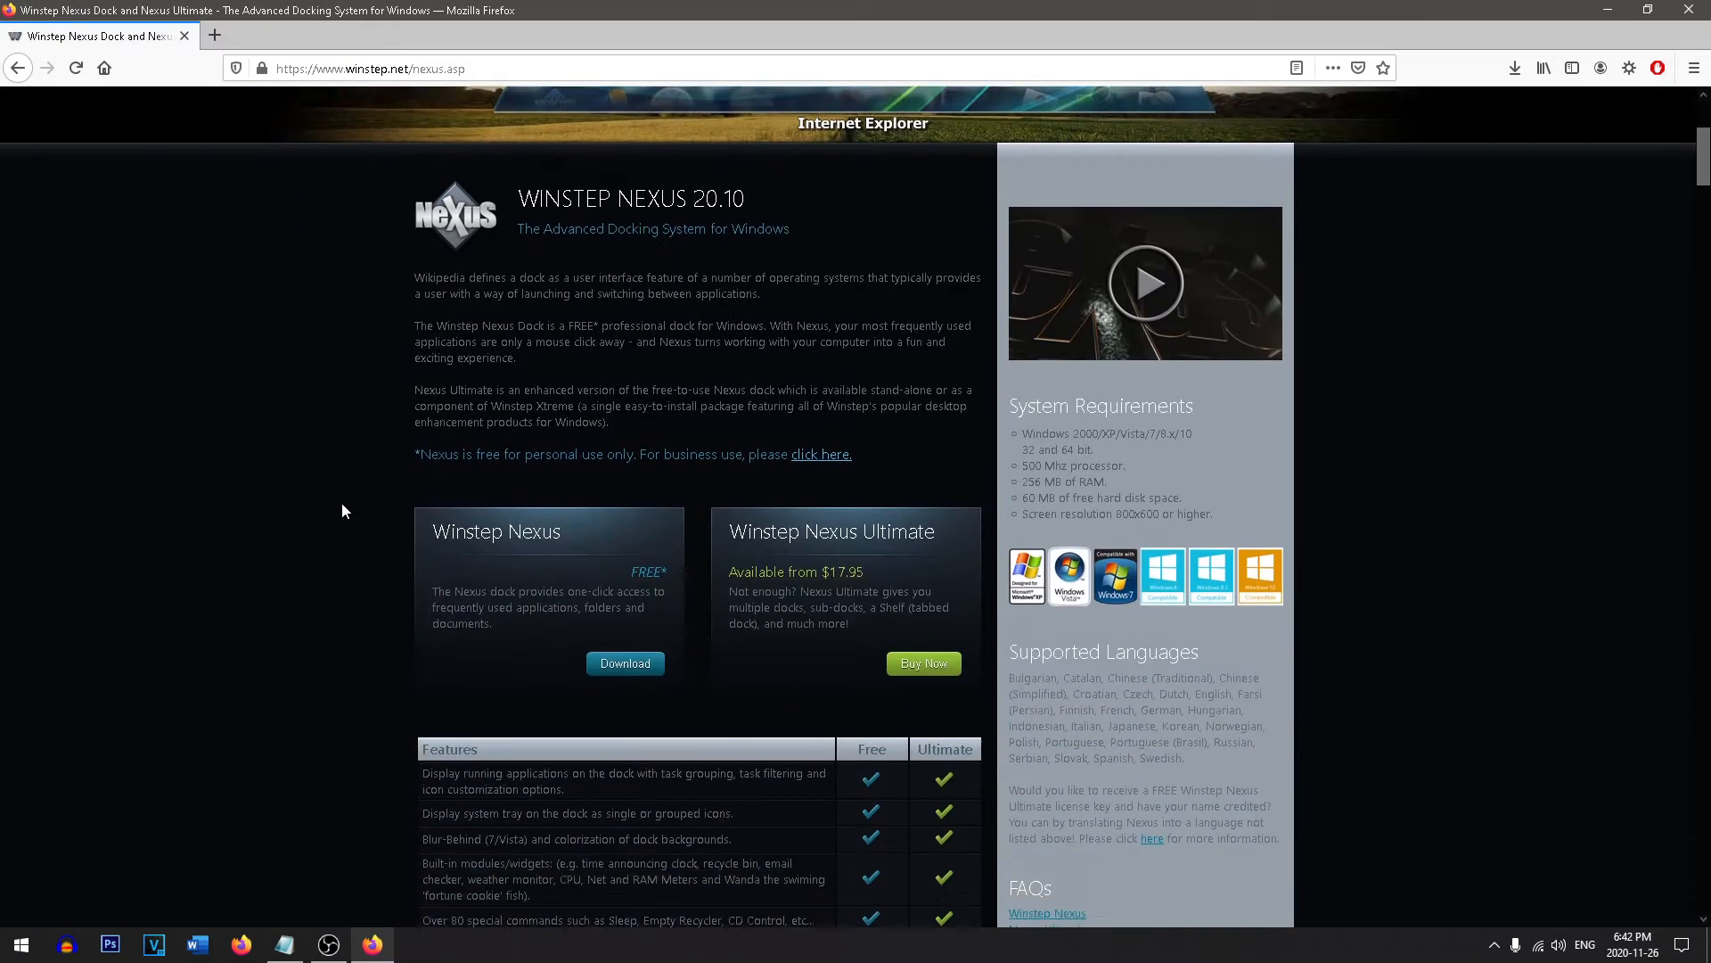
scroll("down", 3)
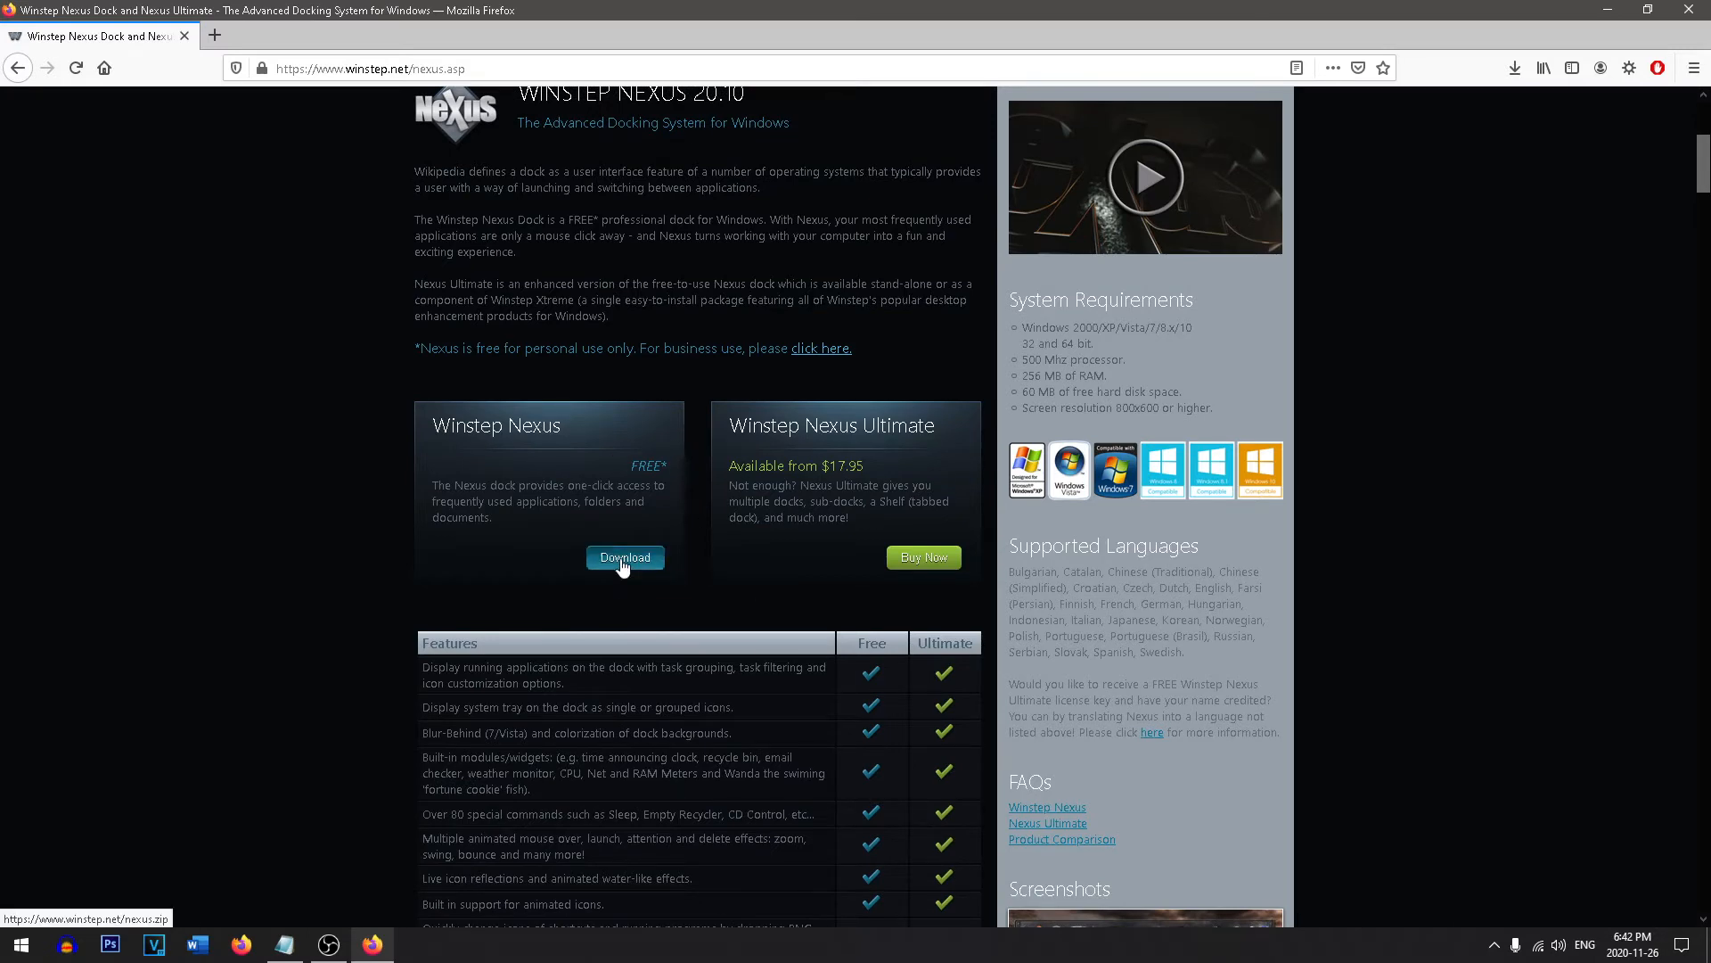
left_click(623, 556)
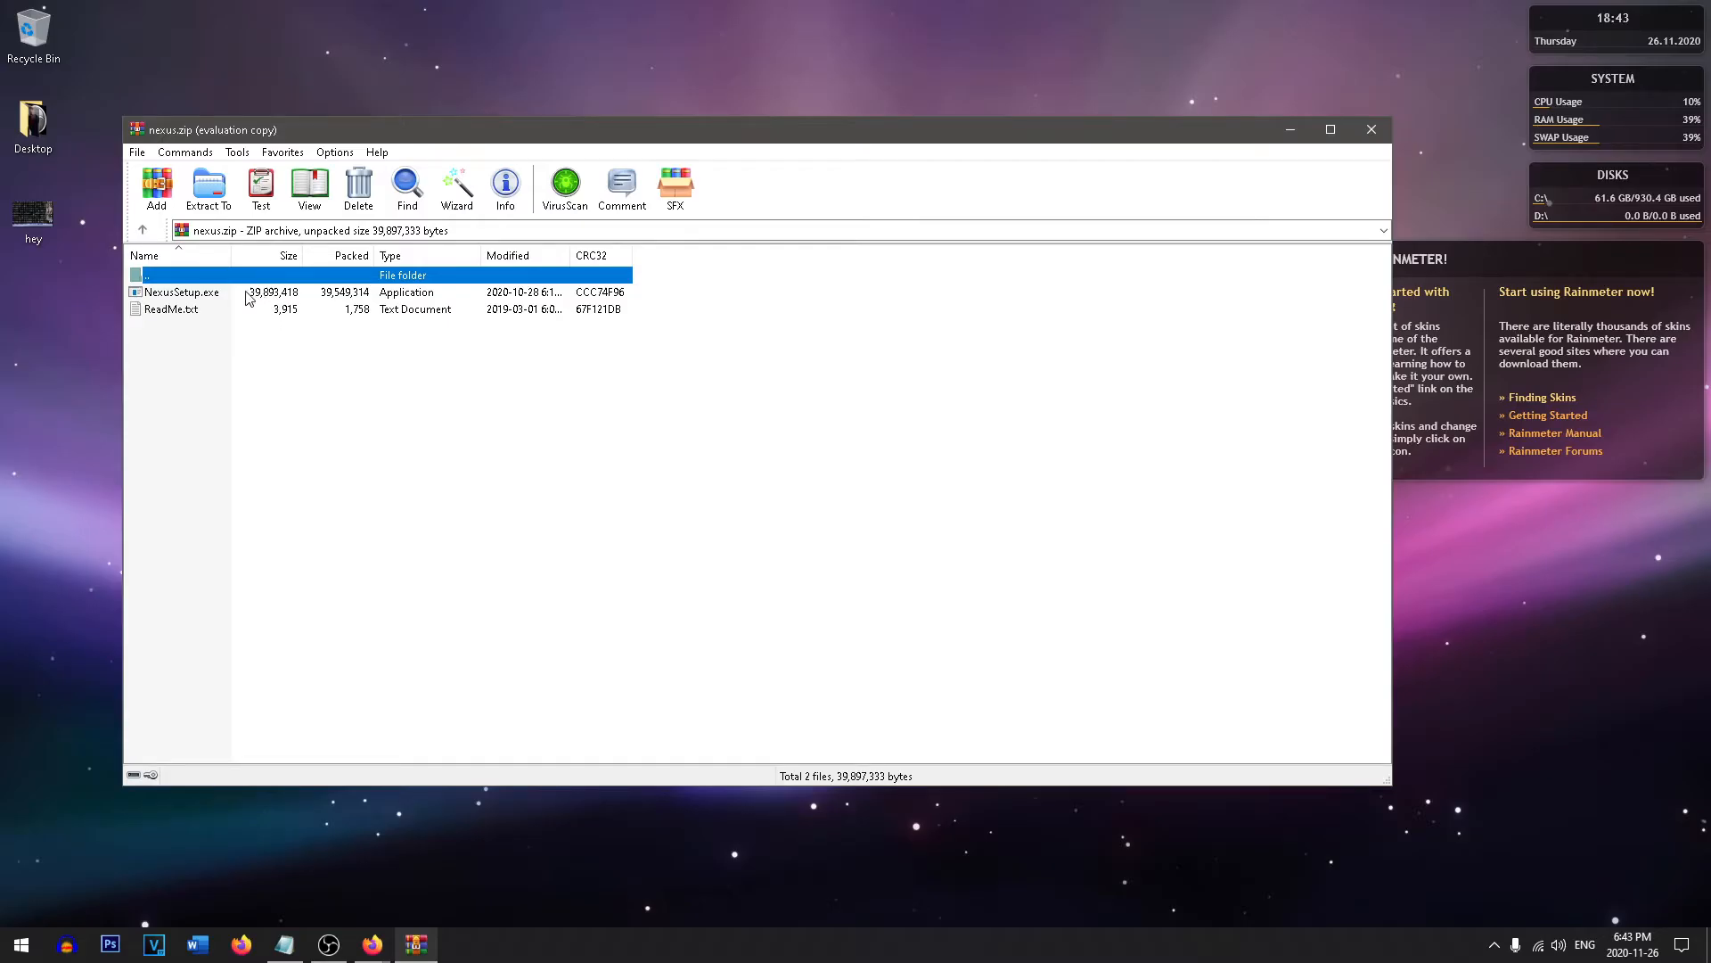
Run NexusSetup.exe from the zip, install in English, and finish with Launch Nexus checked.
double_click(180, 291)
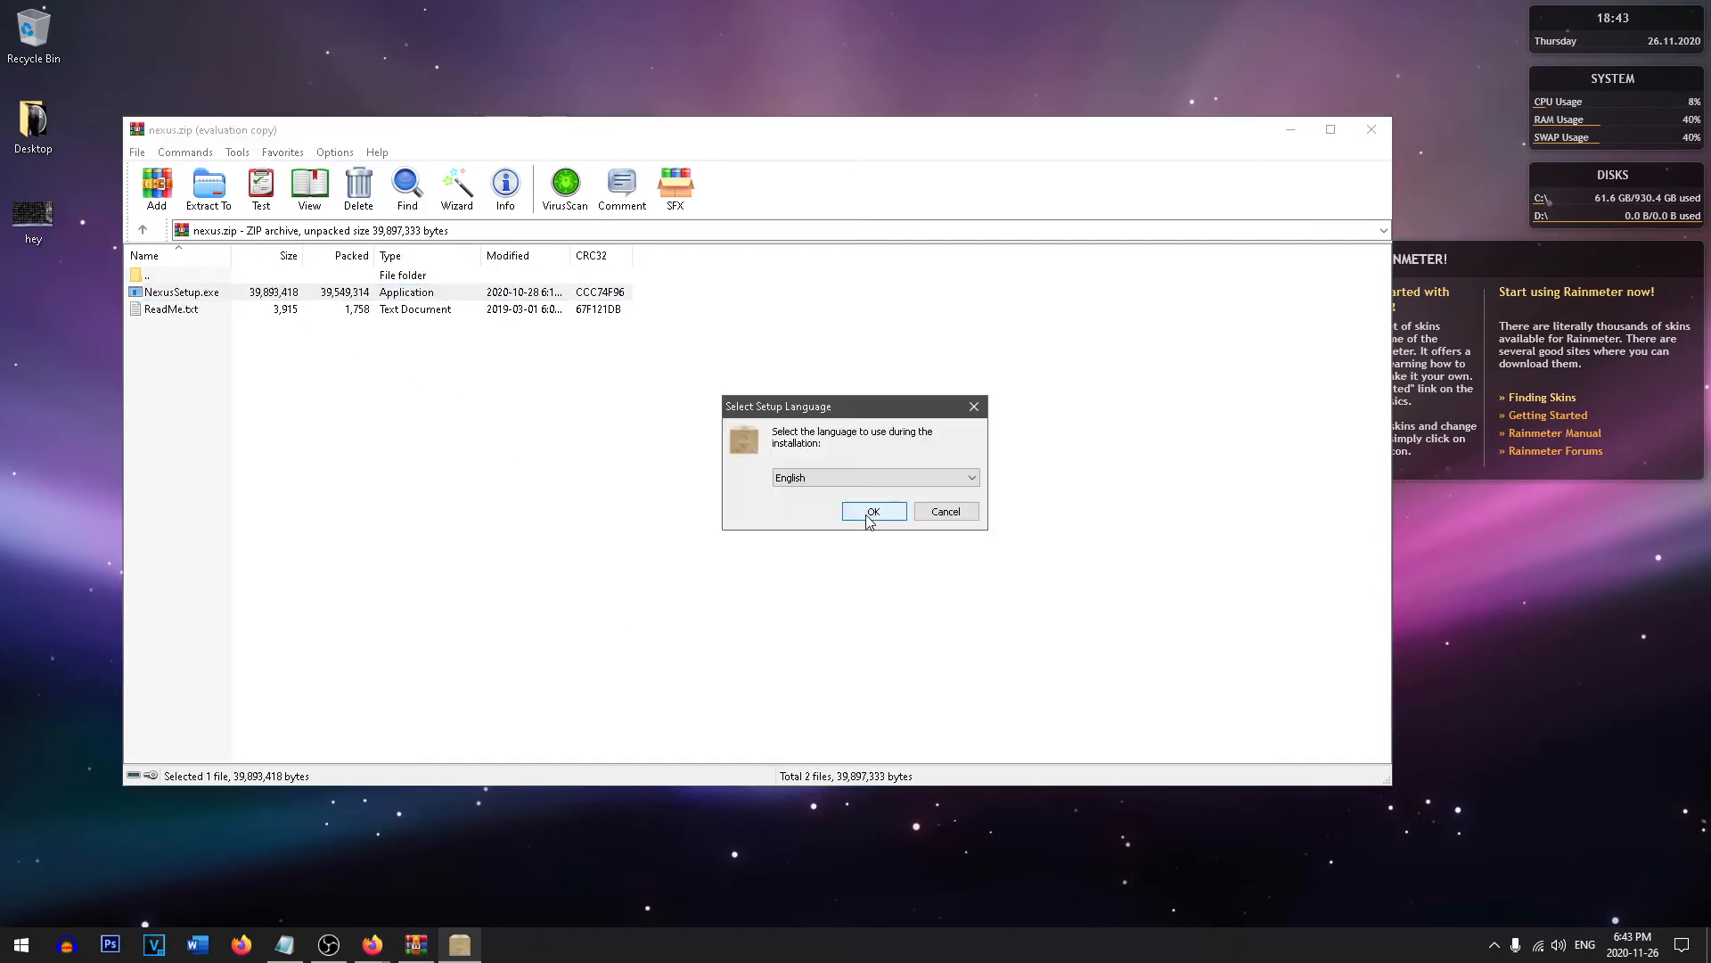
left_click(873, 510)
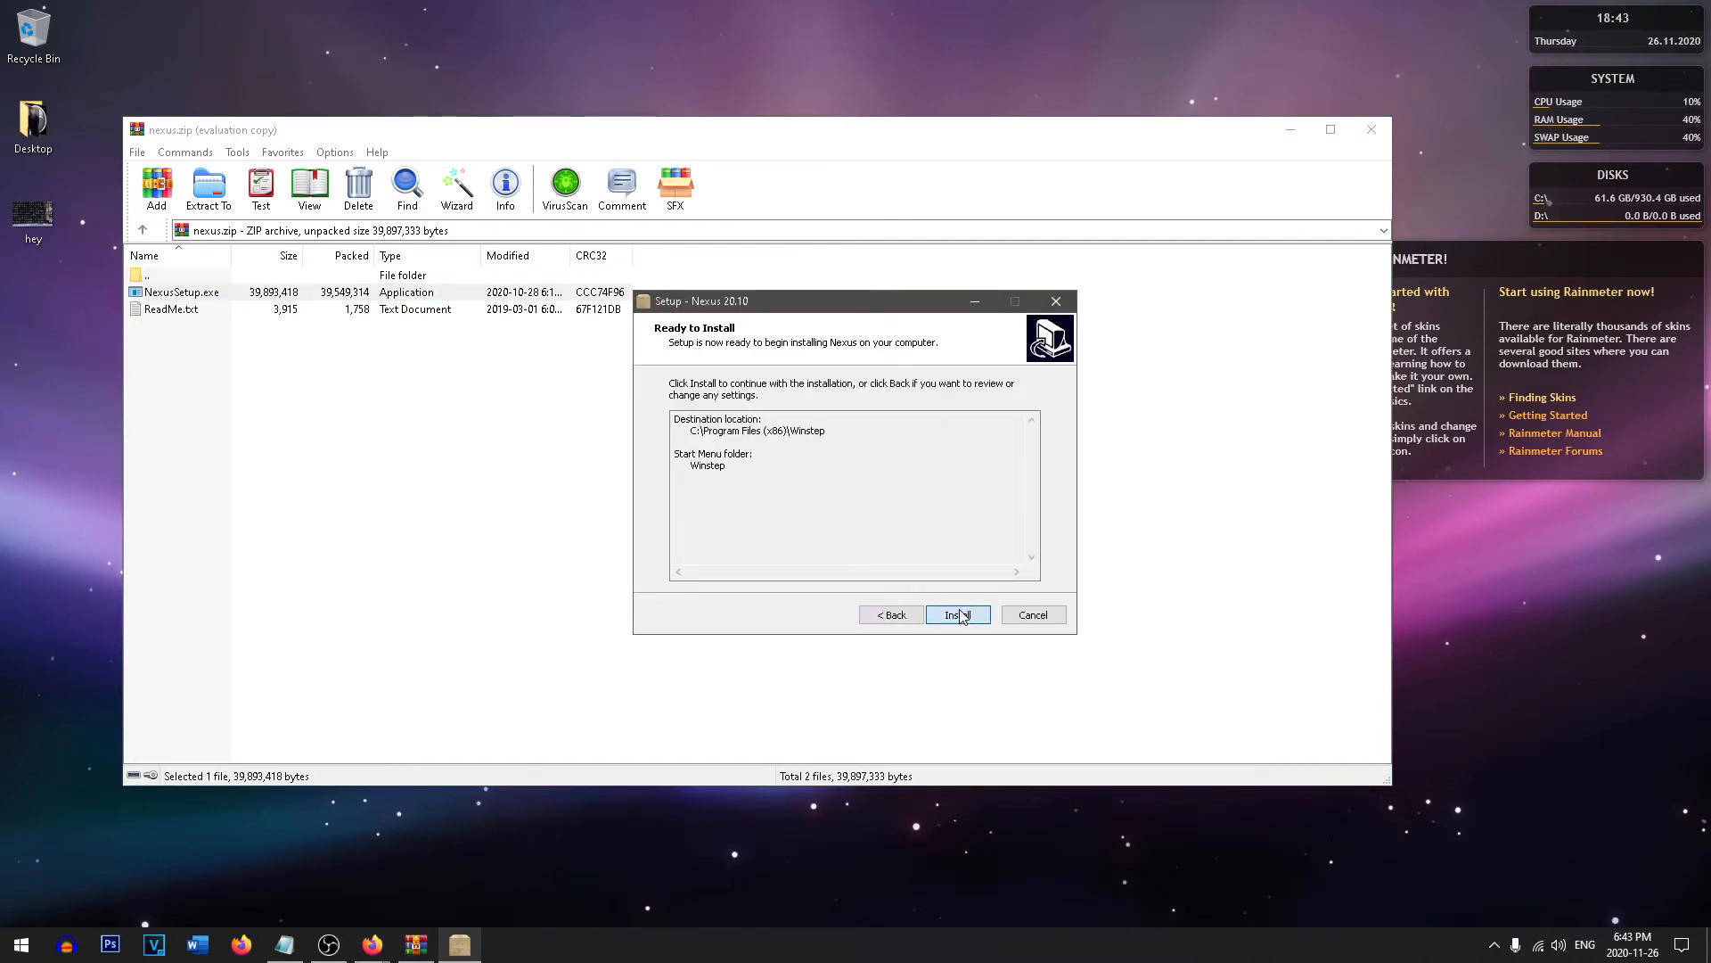
left_click(956, 614)
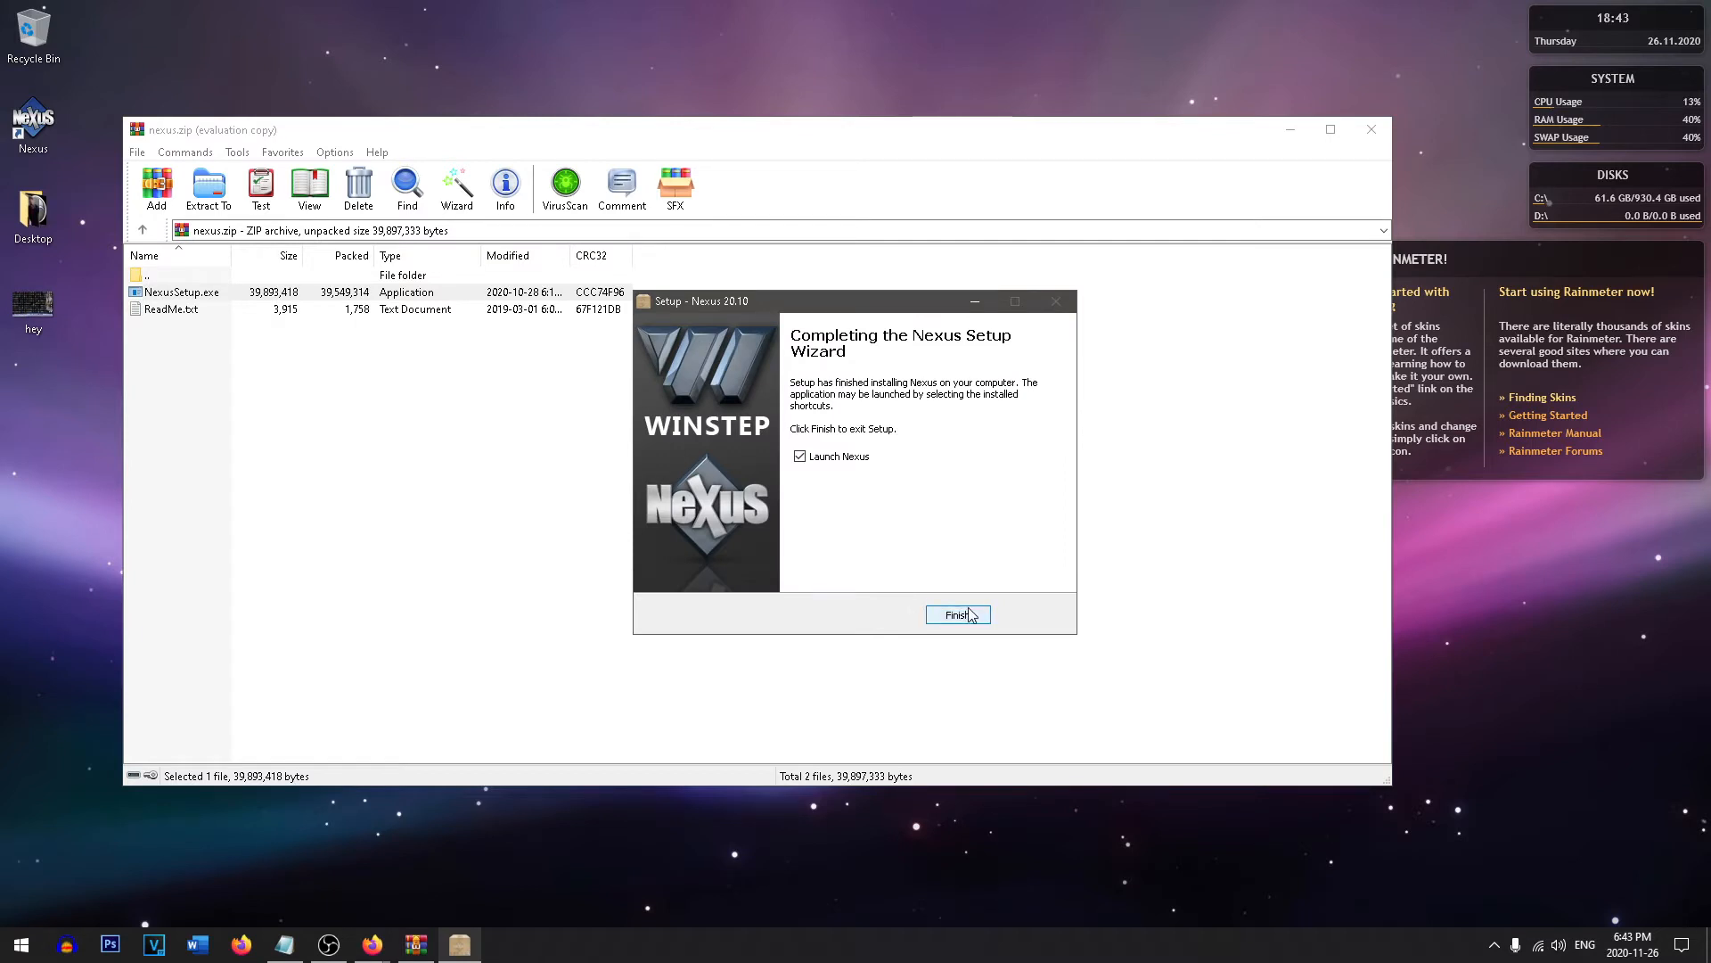
left_click(958, 614)
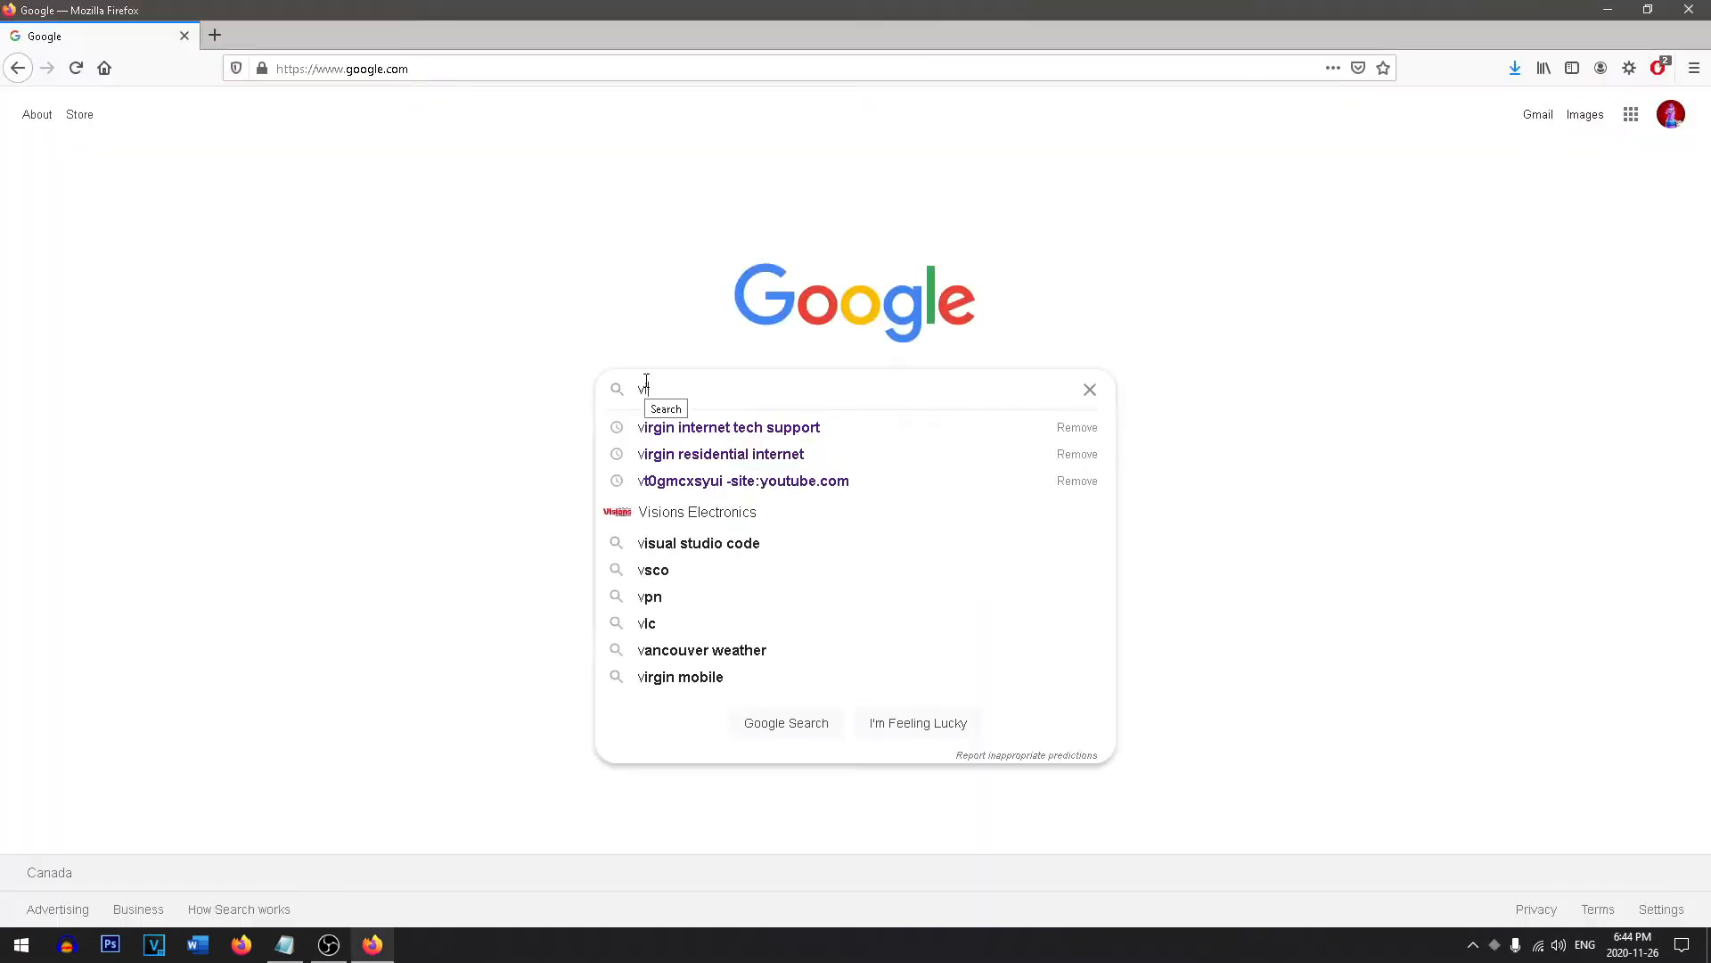
Search visualskins, open the Rainmeter Skins site, and download mond.rmskin.
type("isualskins")
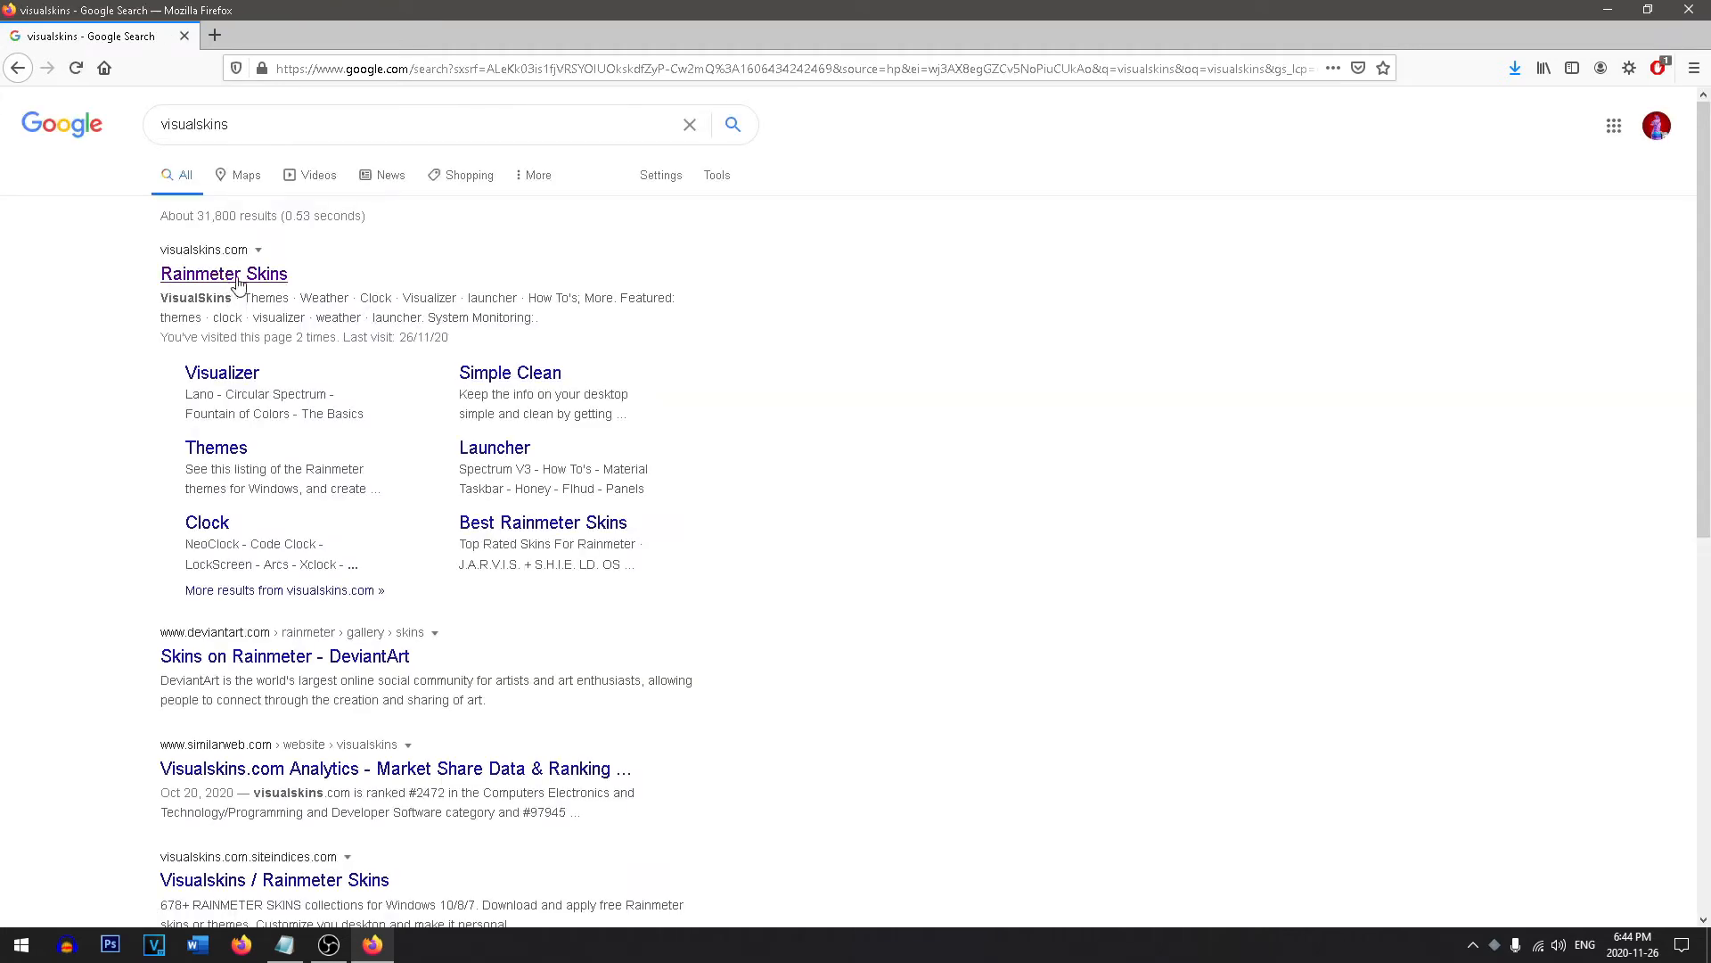
left_click(223, 273)
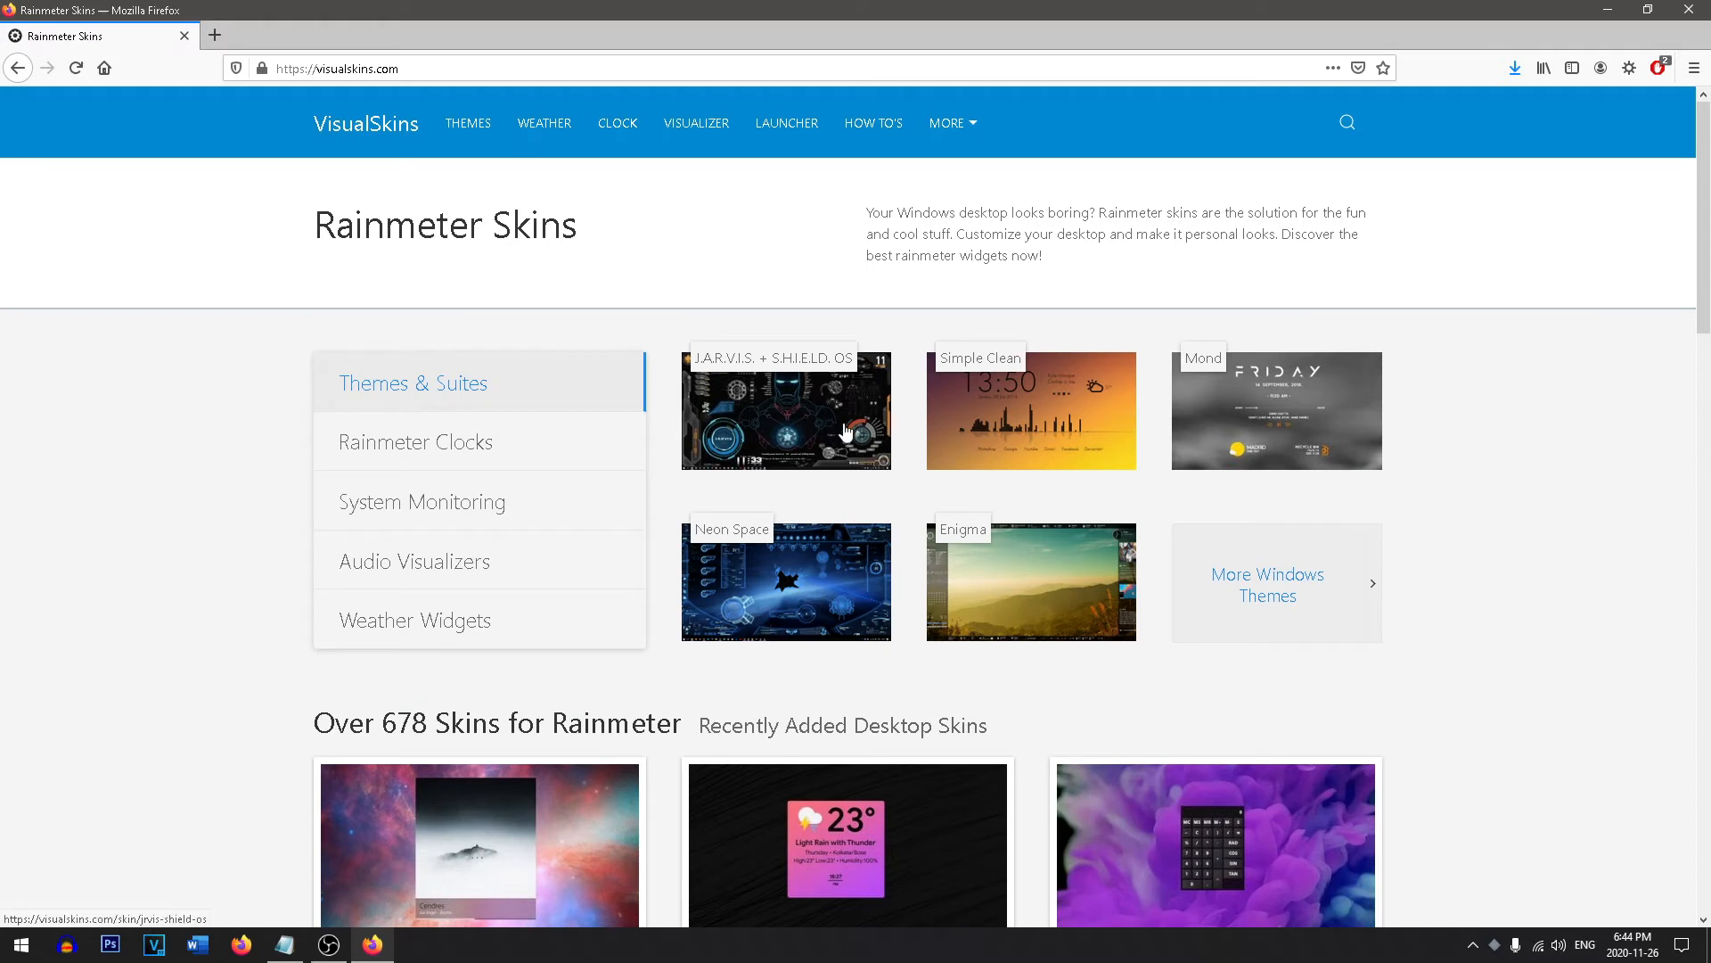
mouse_move(1289, 409)
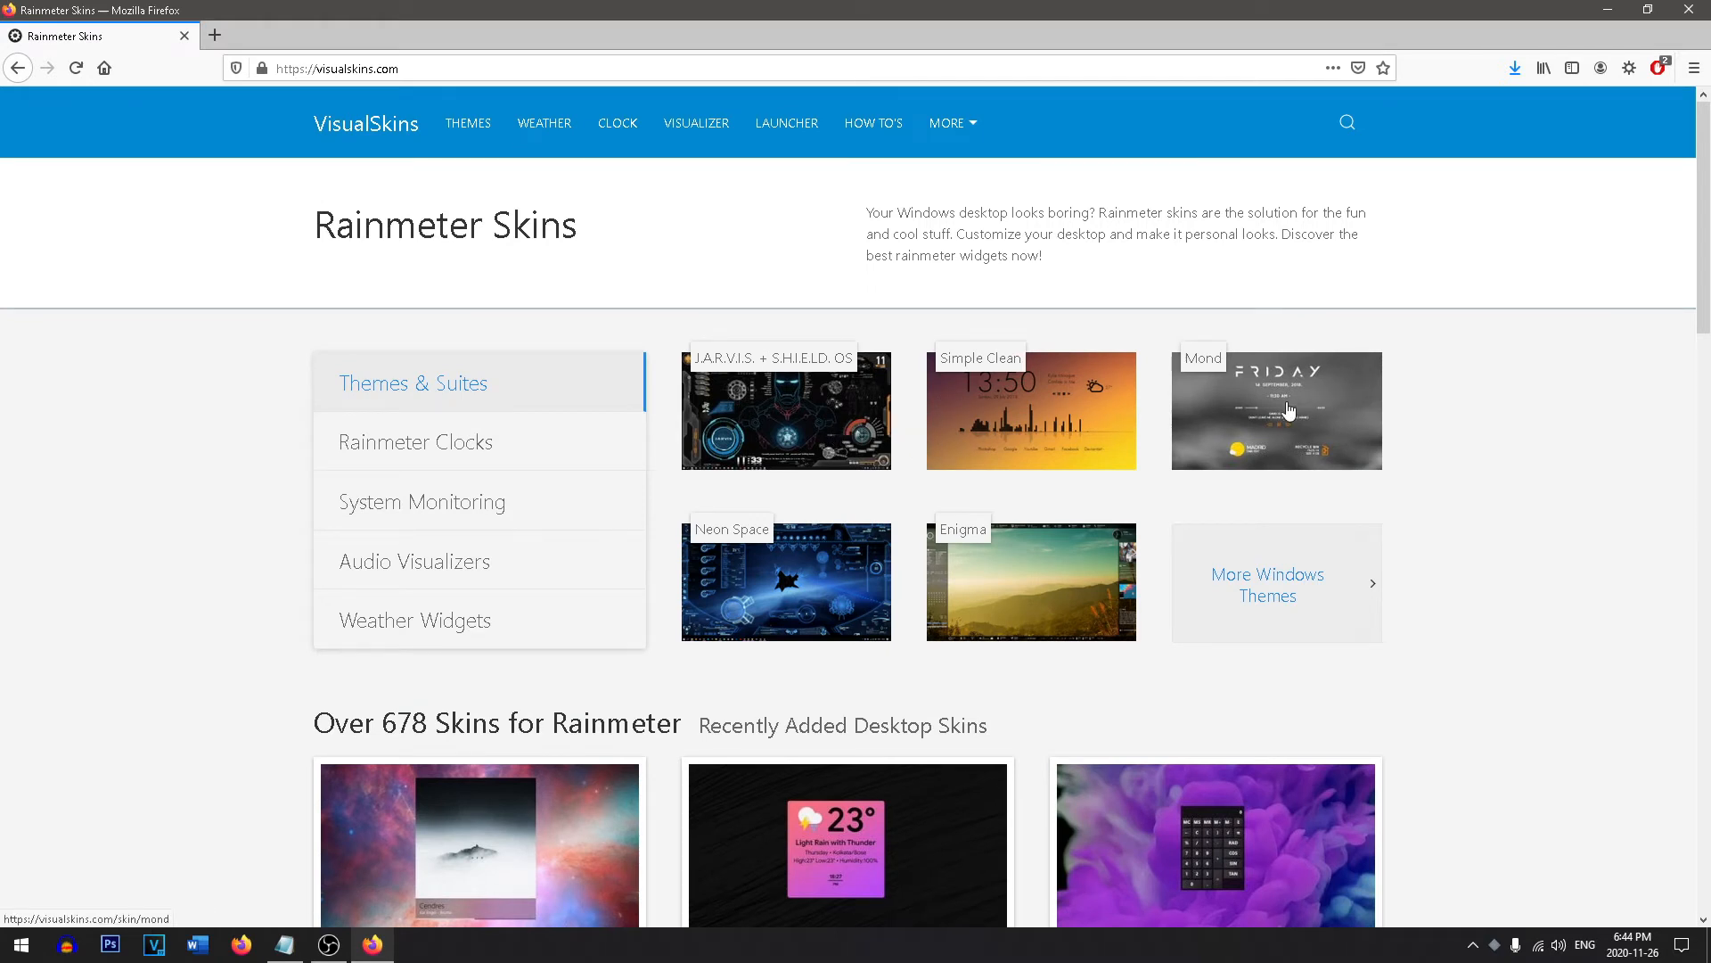
scroll("down", 3)
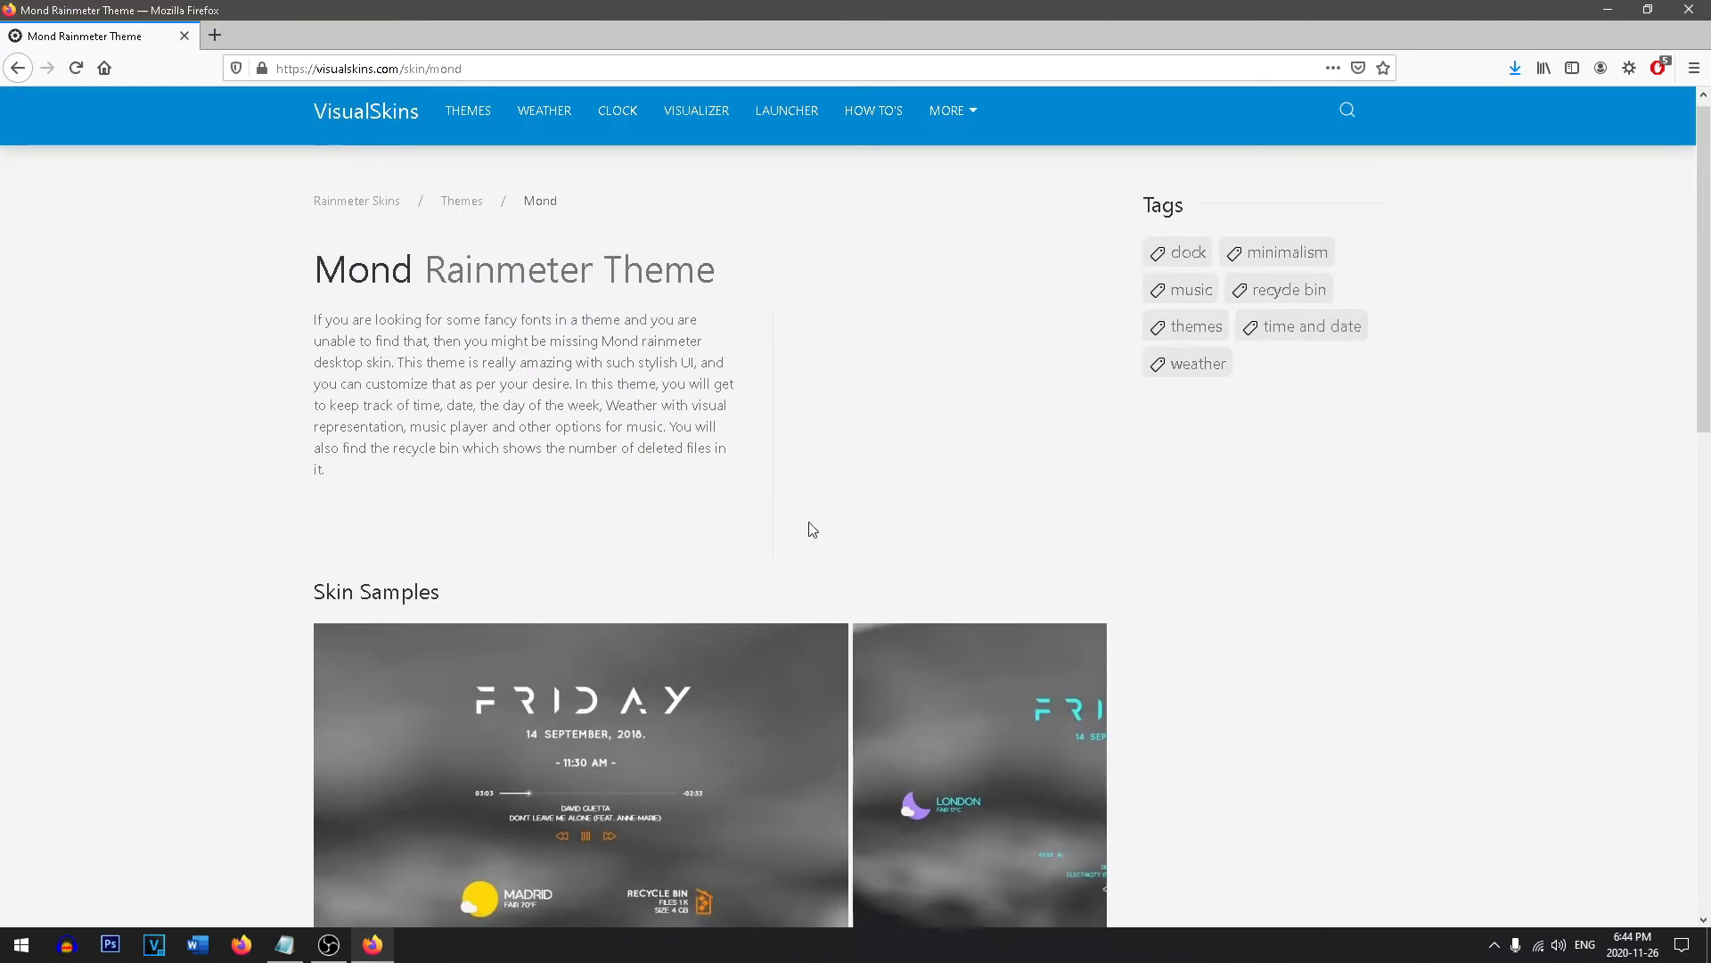
scroll("down", 3)
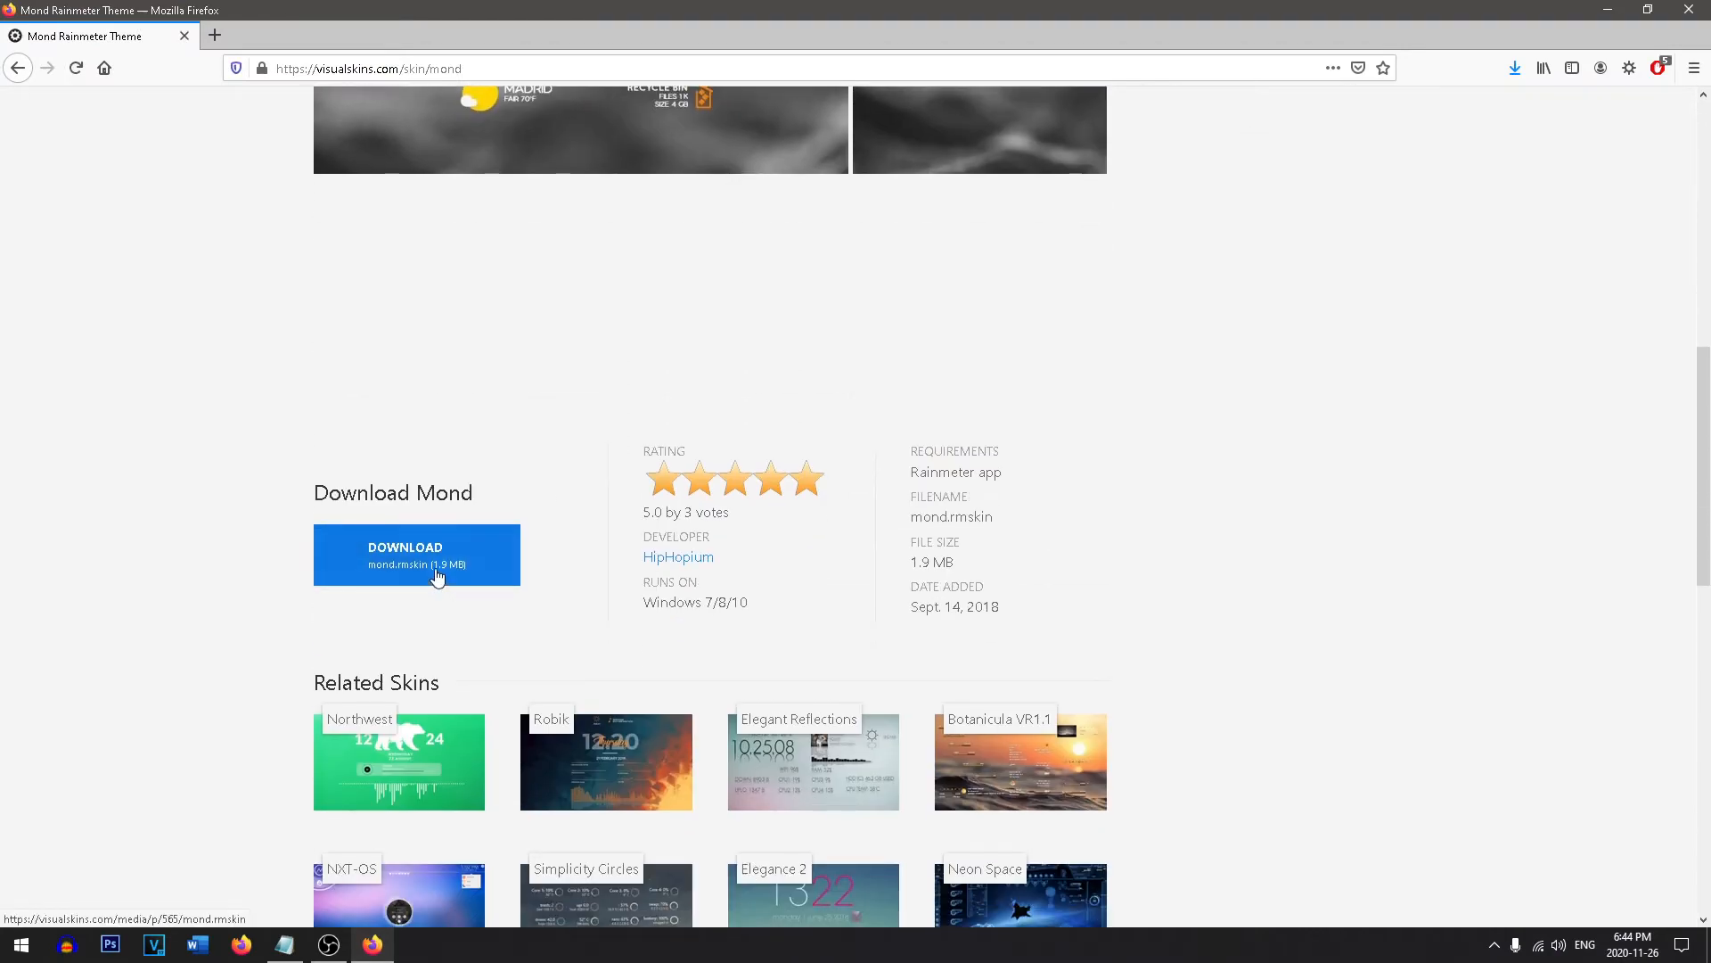
left_click(417, 554)
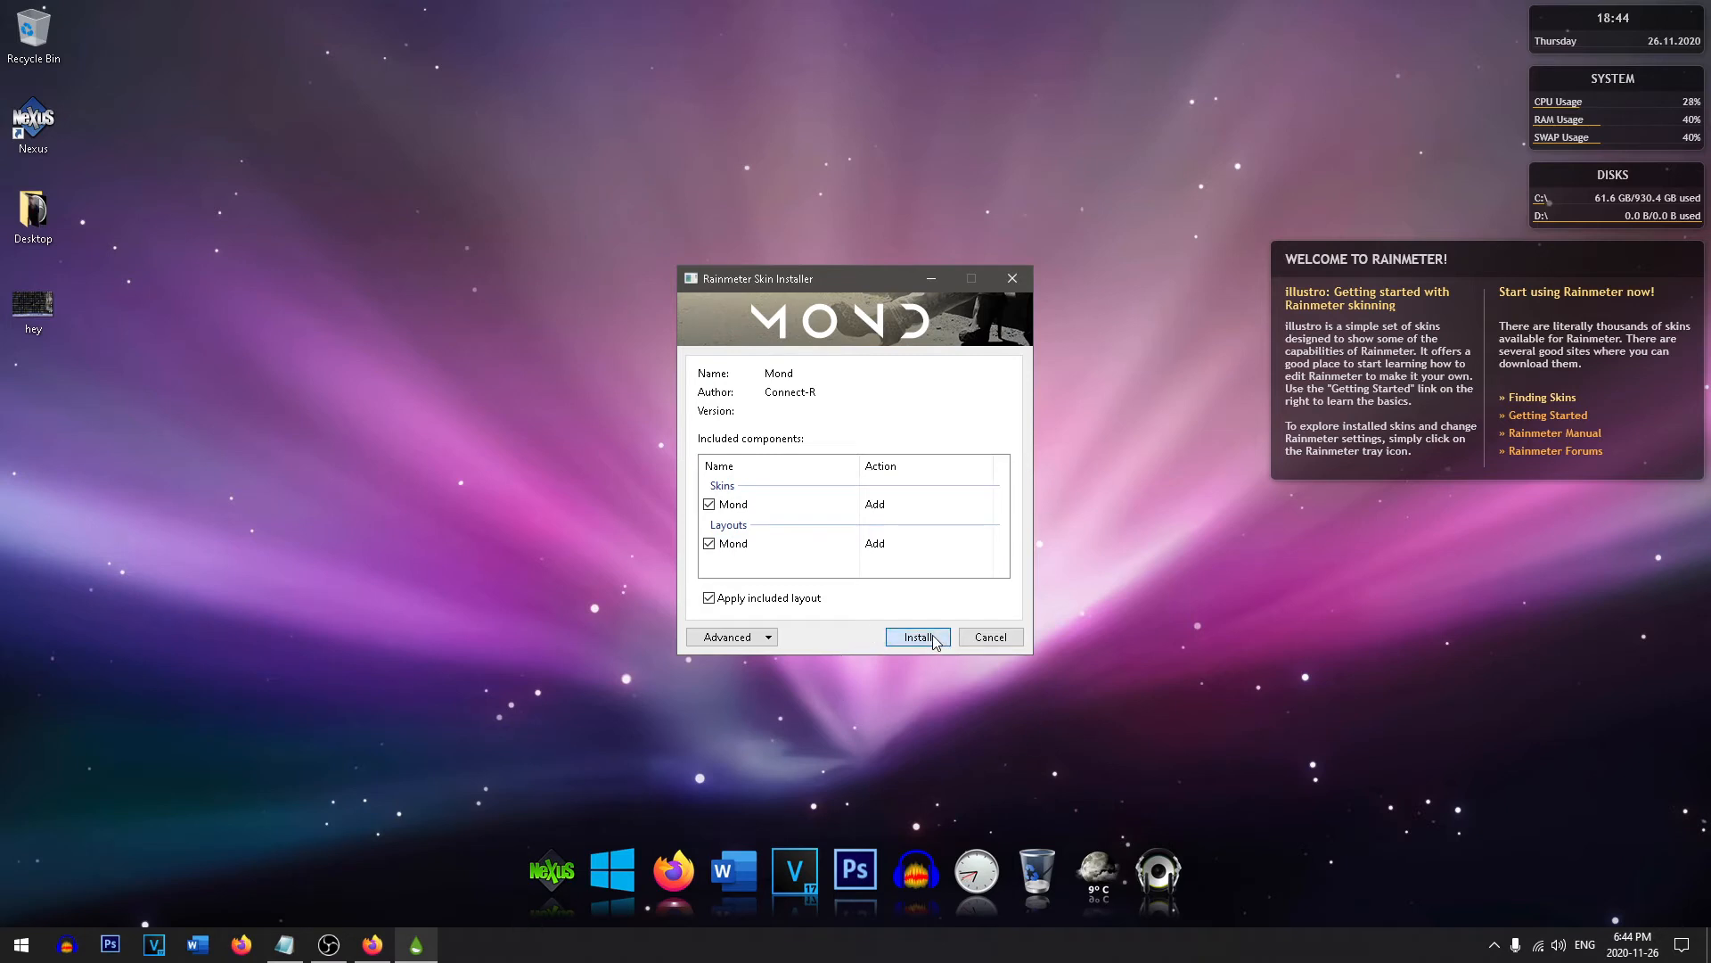
Install Mond with its layout, set weather to Celsius, and close the Mond settings panel.
left_click(917, 637)
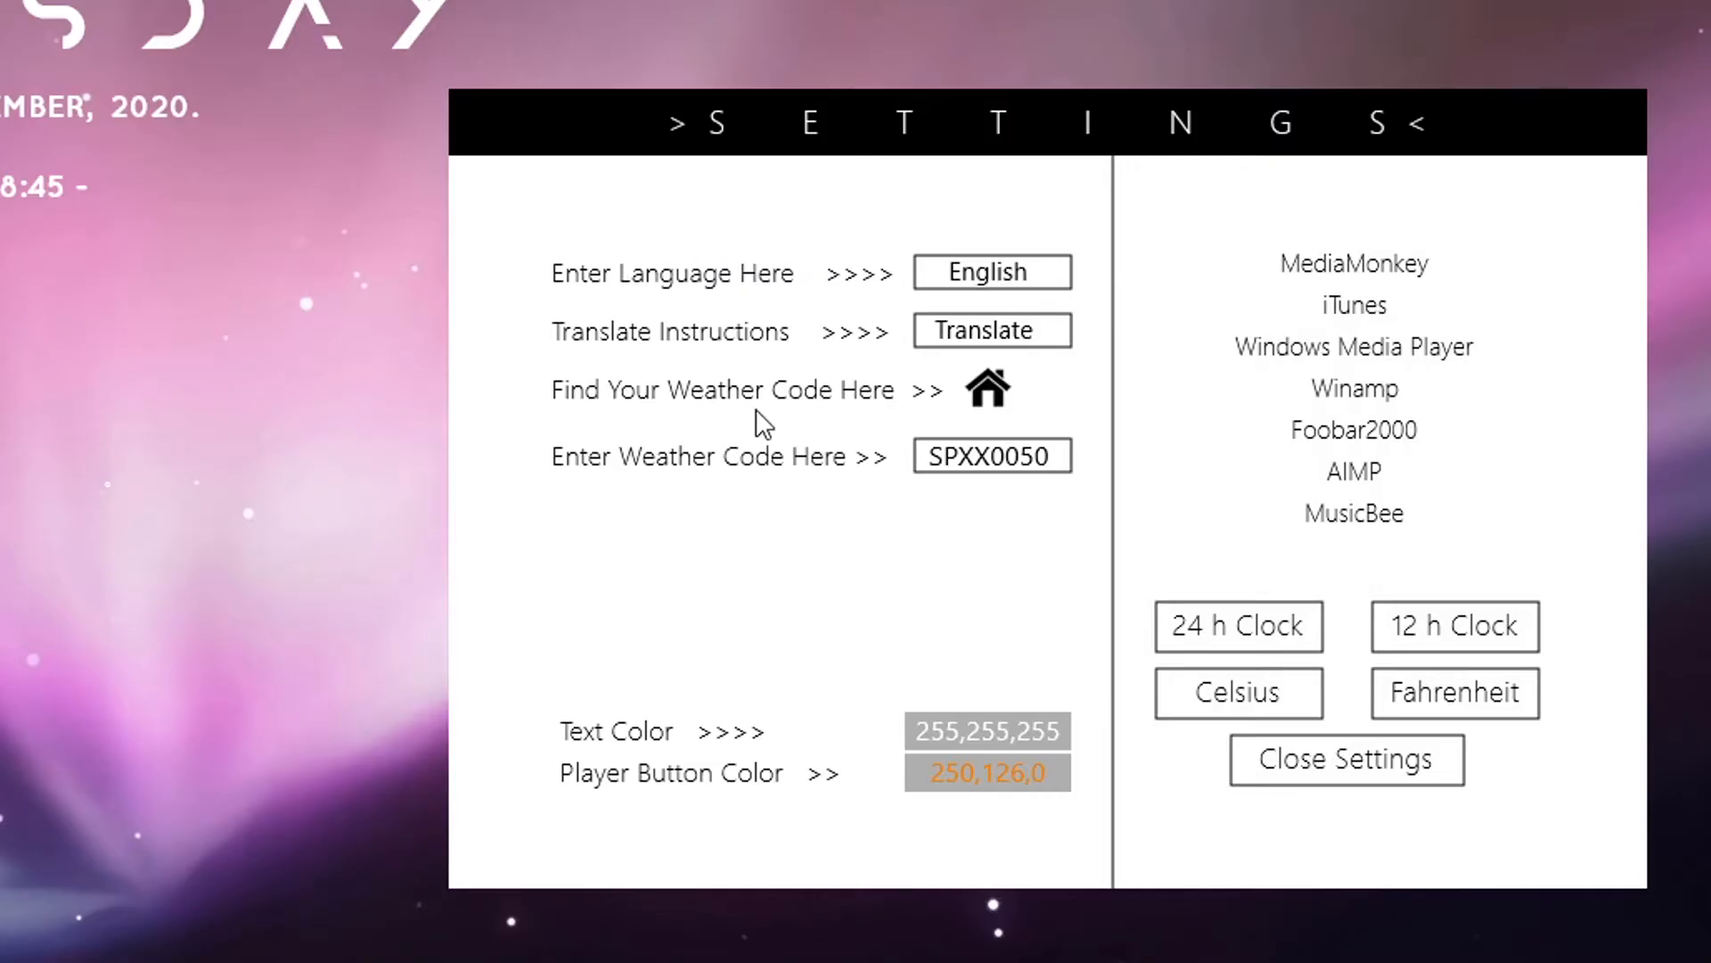
mouse_move(774, 470)
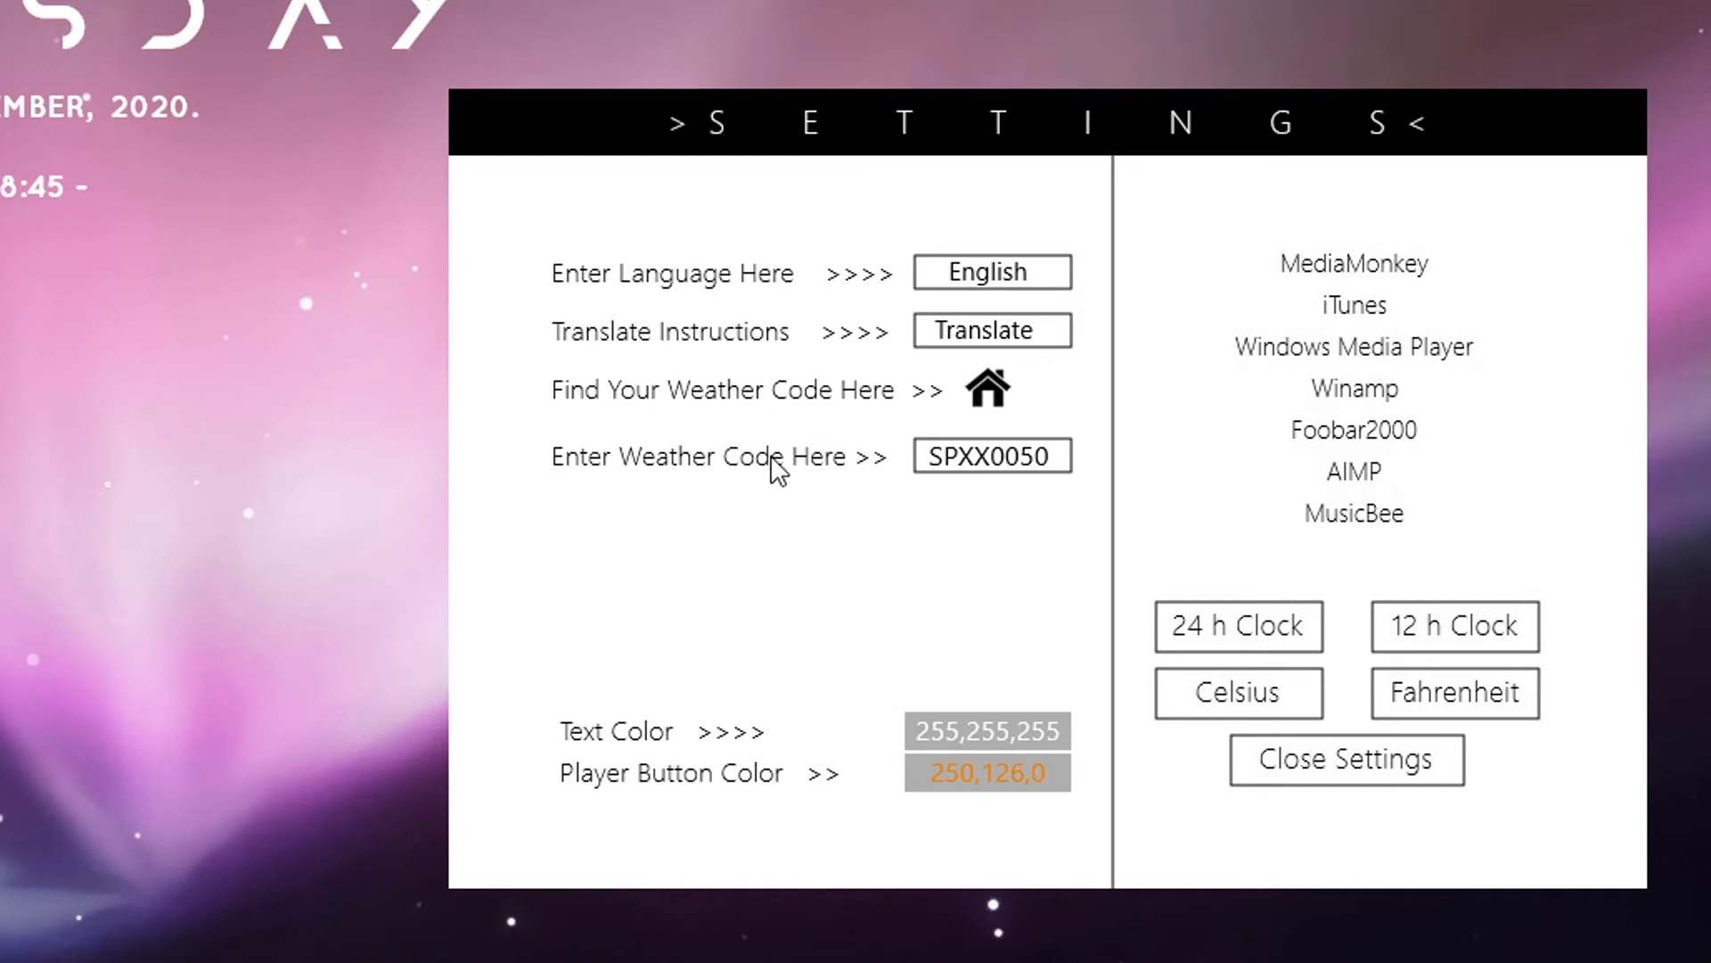
left_click(1352, 346)
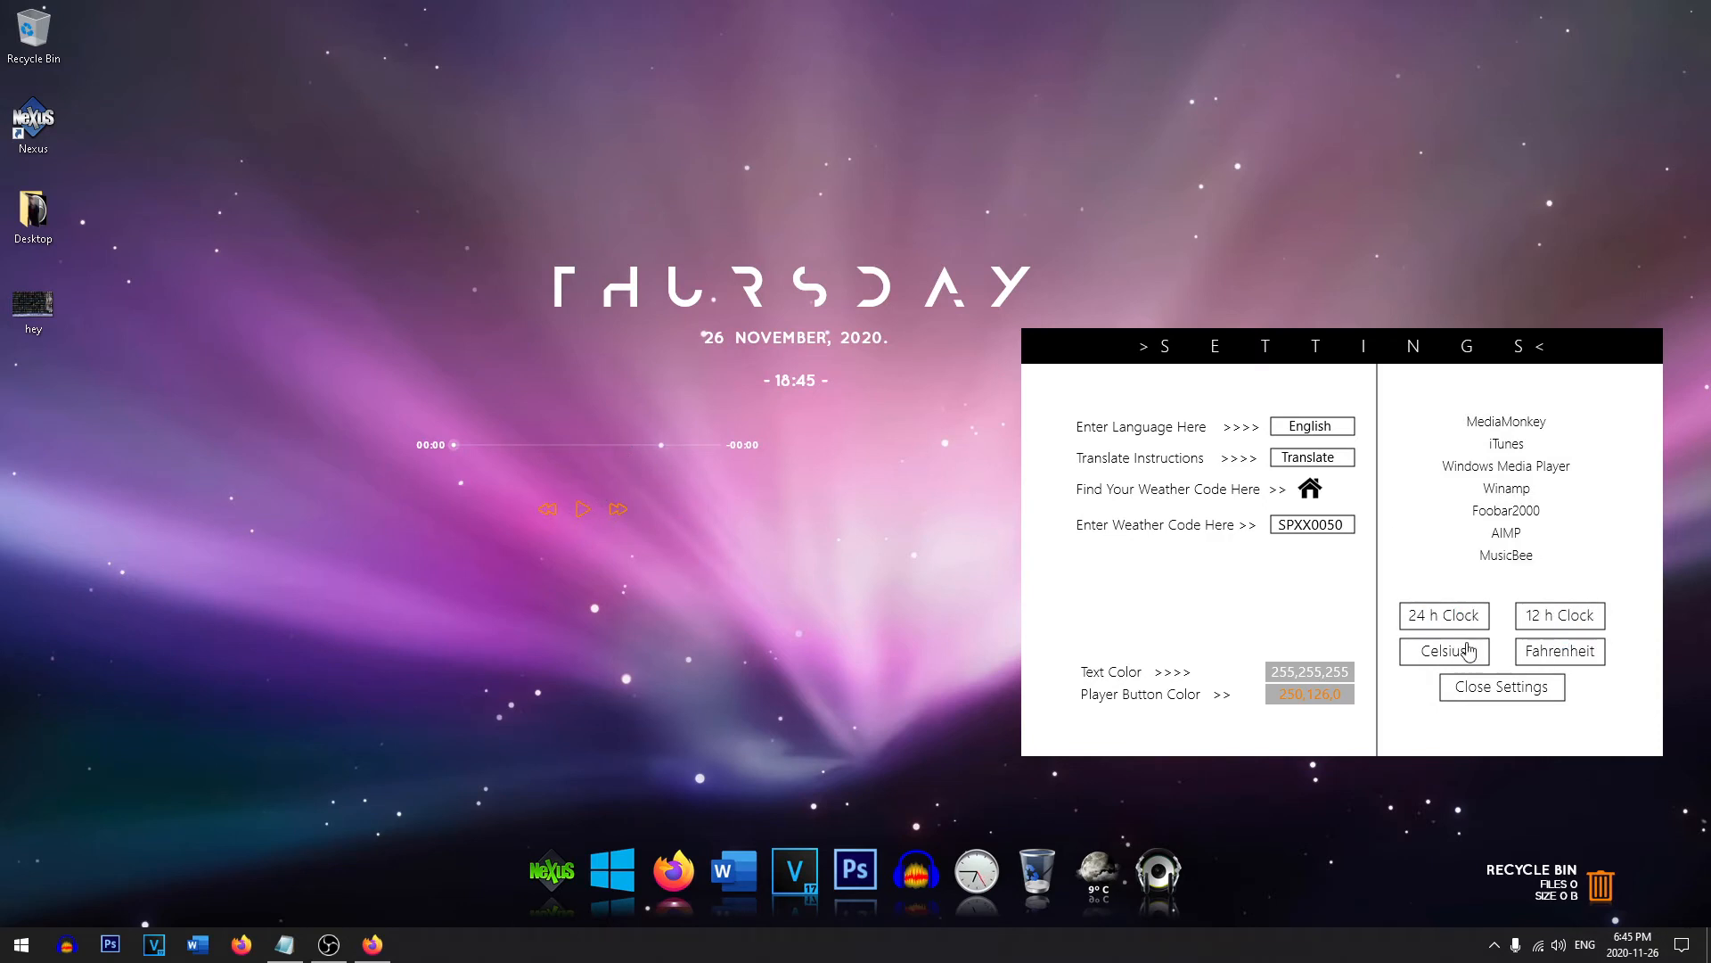
left_click(1443, 616)
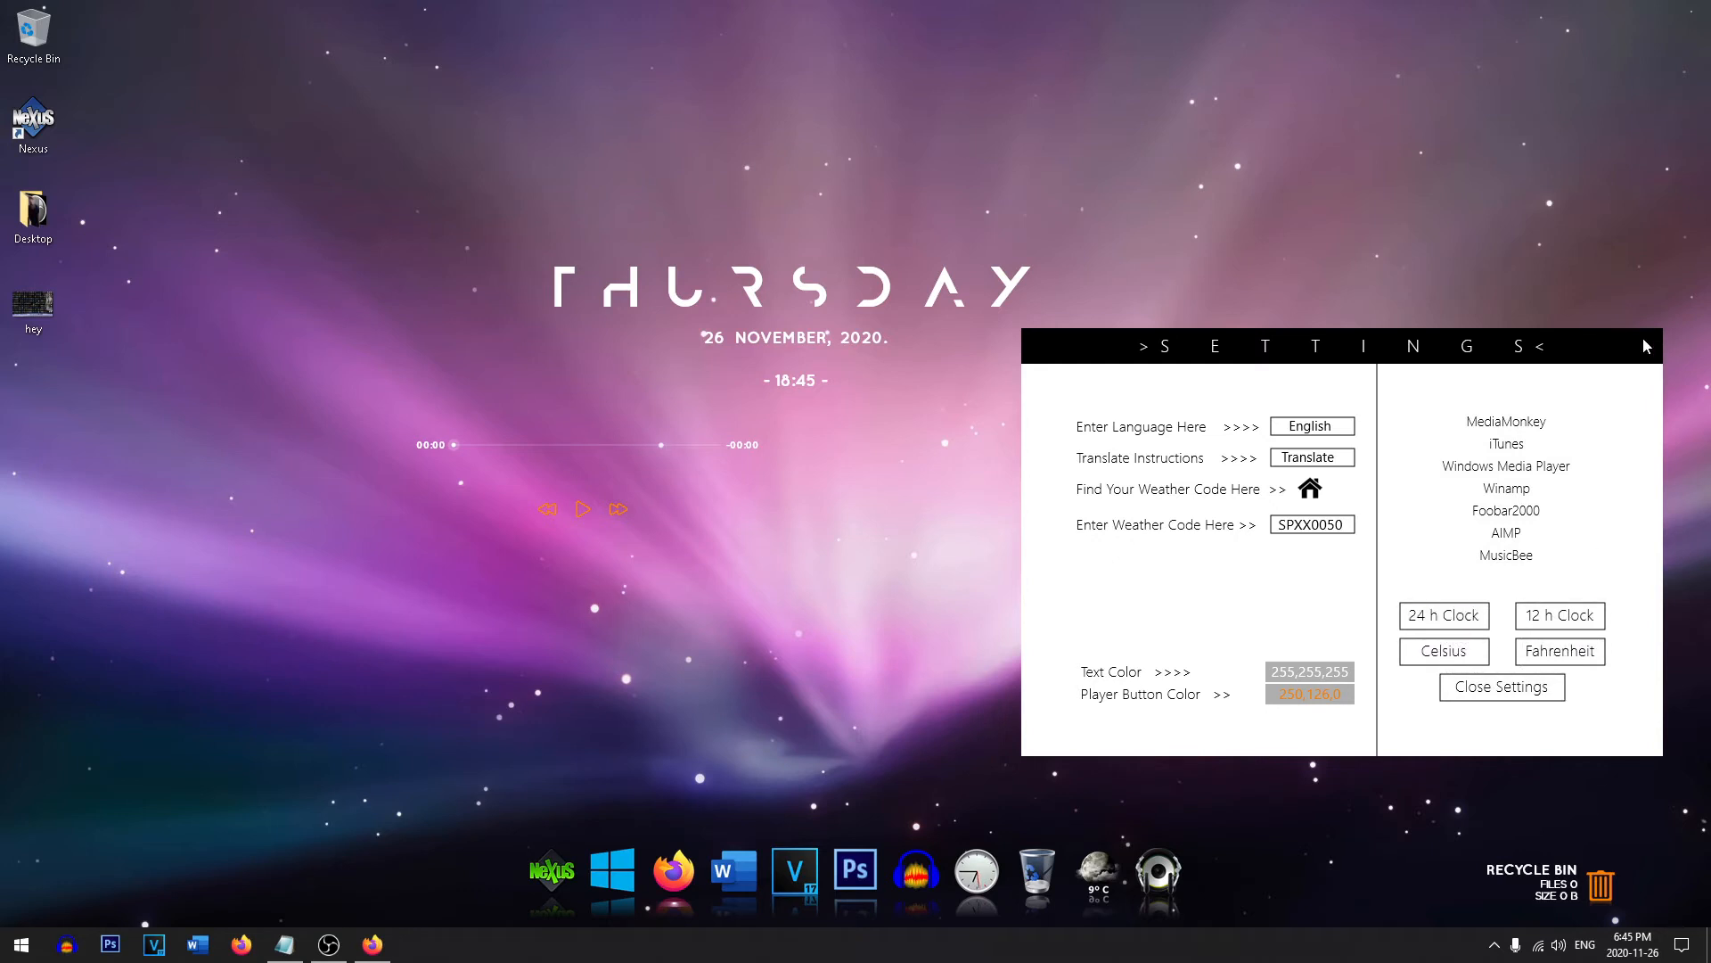
left_click(1501, 687)
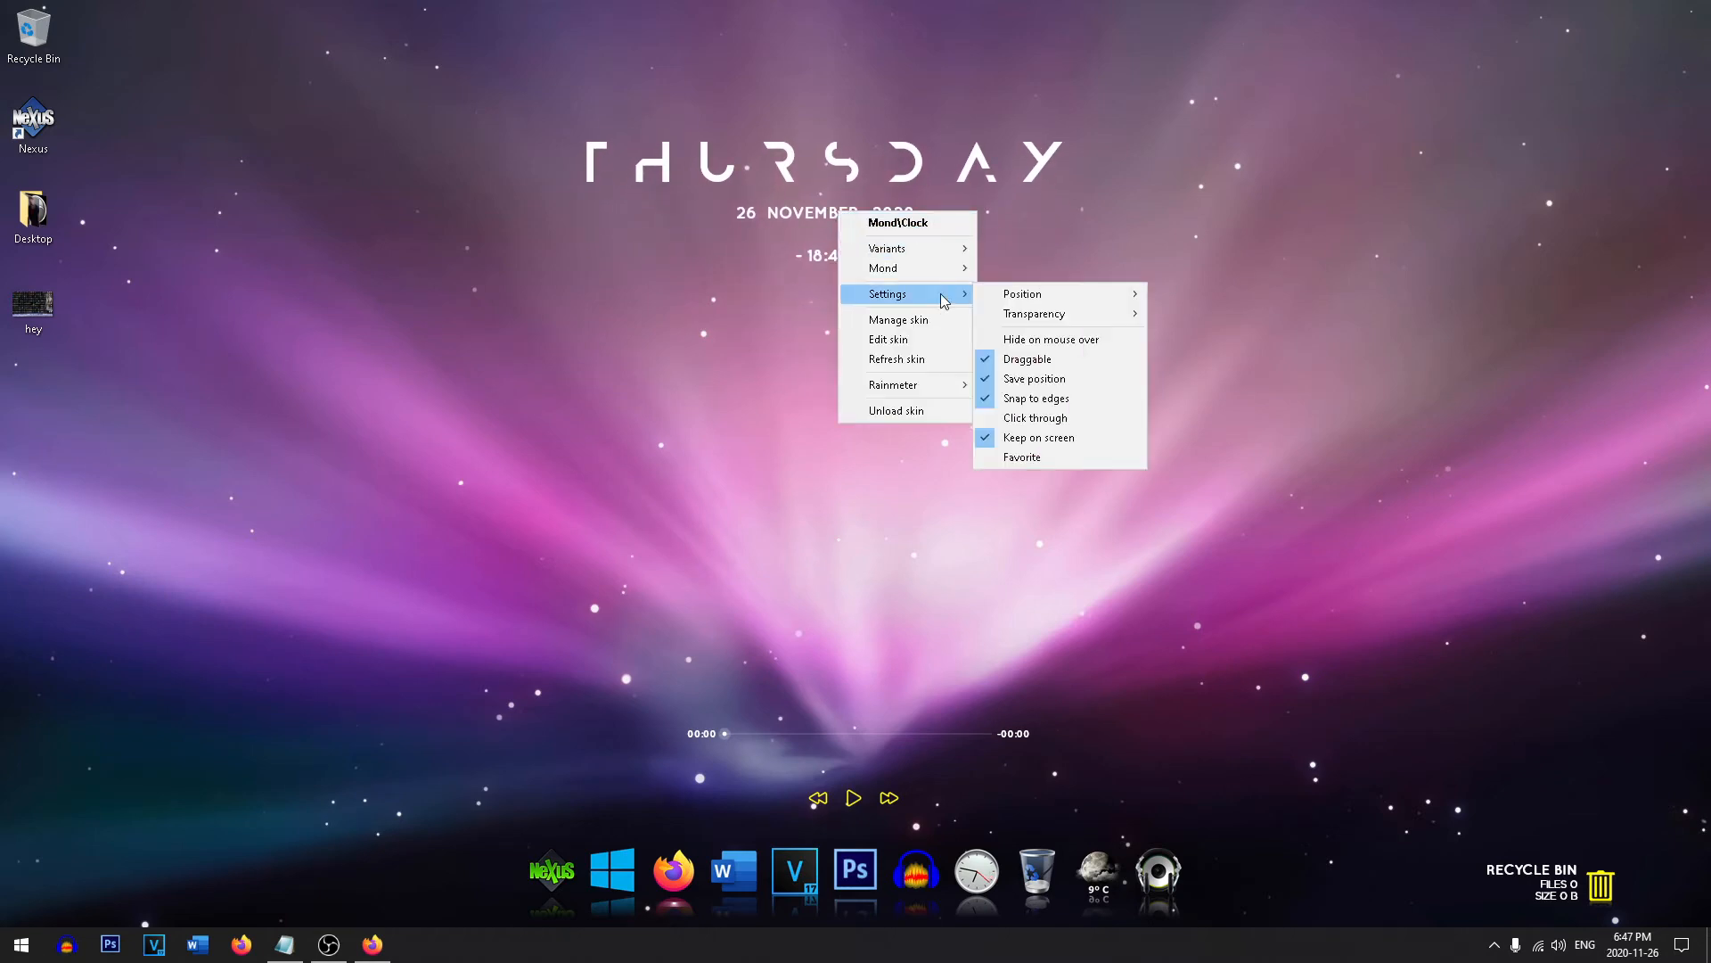
mouse_move(1025, 359)
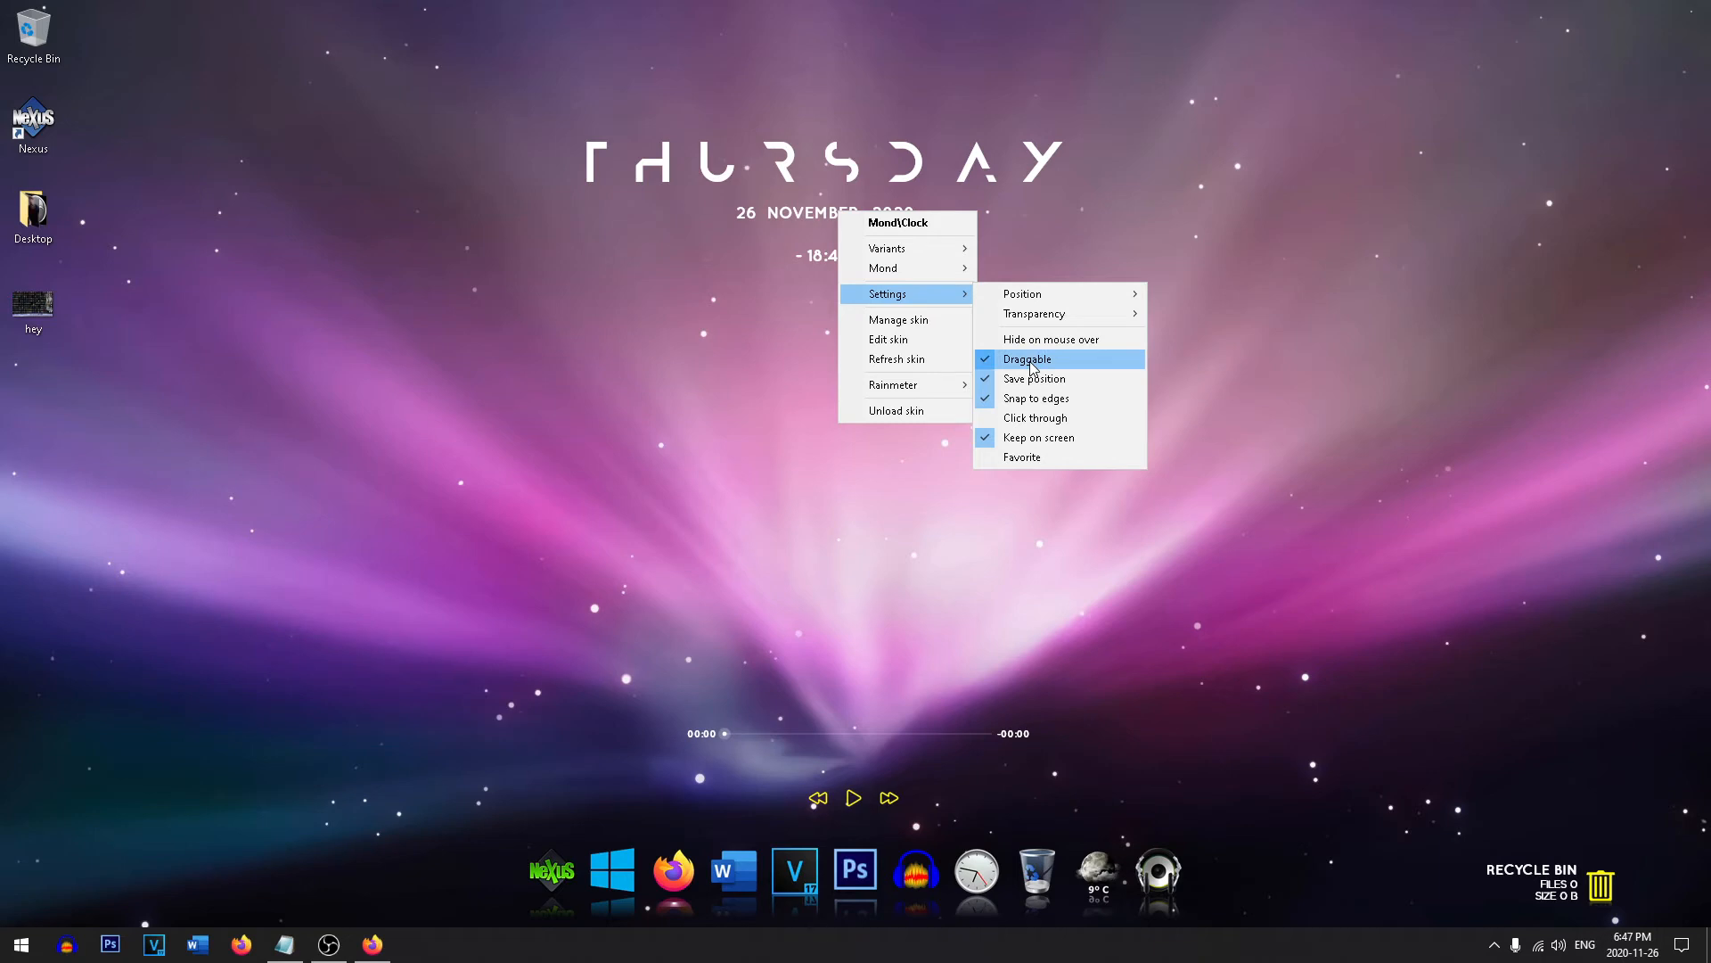
Uncheck Draggable in the Mond clock skin's settings.
left_click(584, 244)
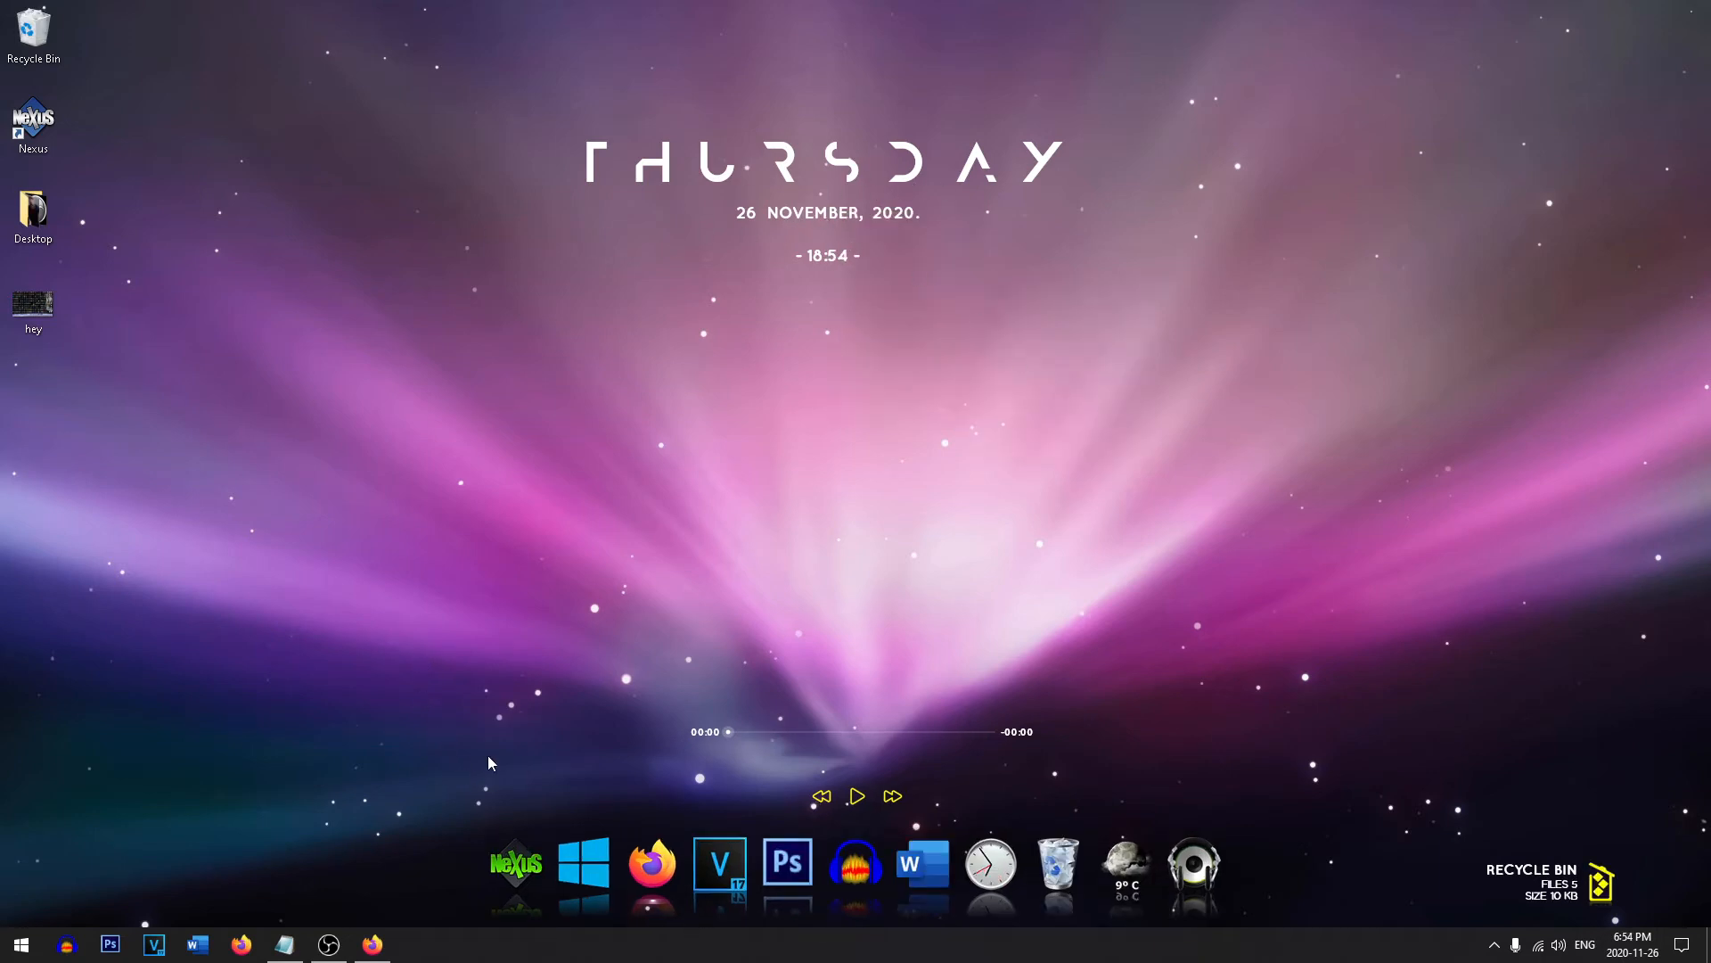
mouse_move(513, 851)
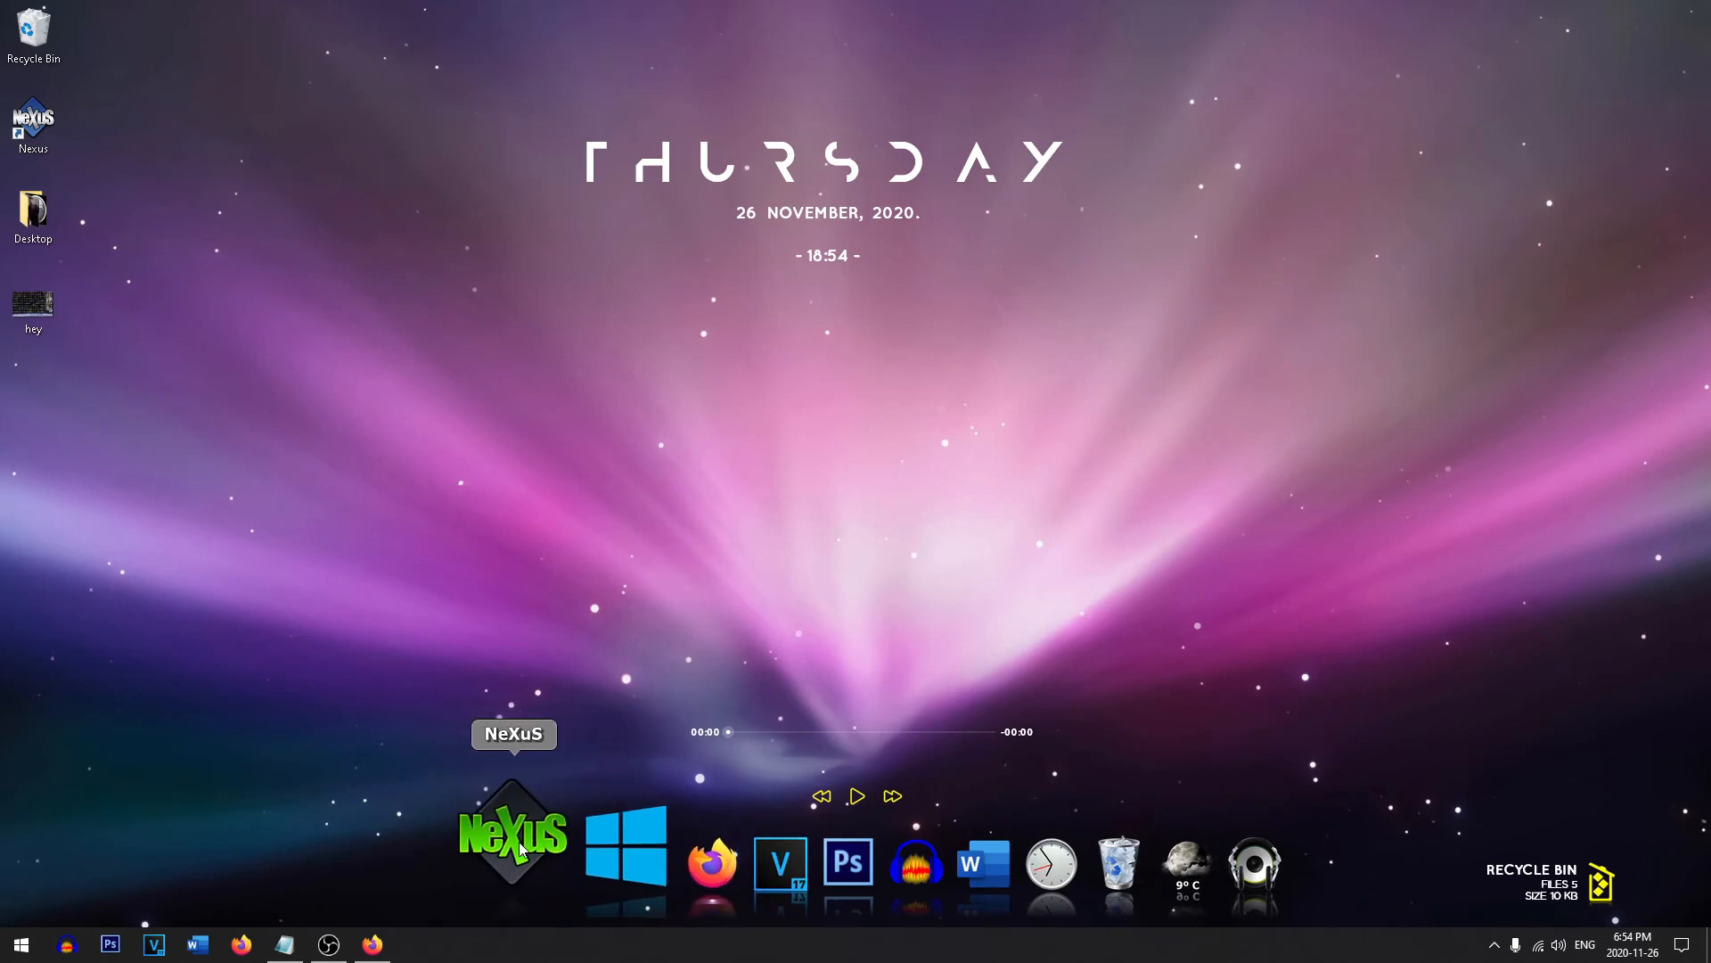
In Nexus Preferences, resize the dock icons with the Appearance icon size slider.
left_click(512, 835)
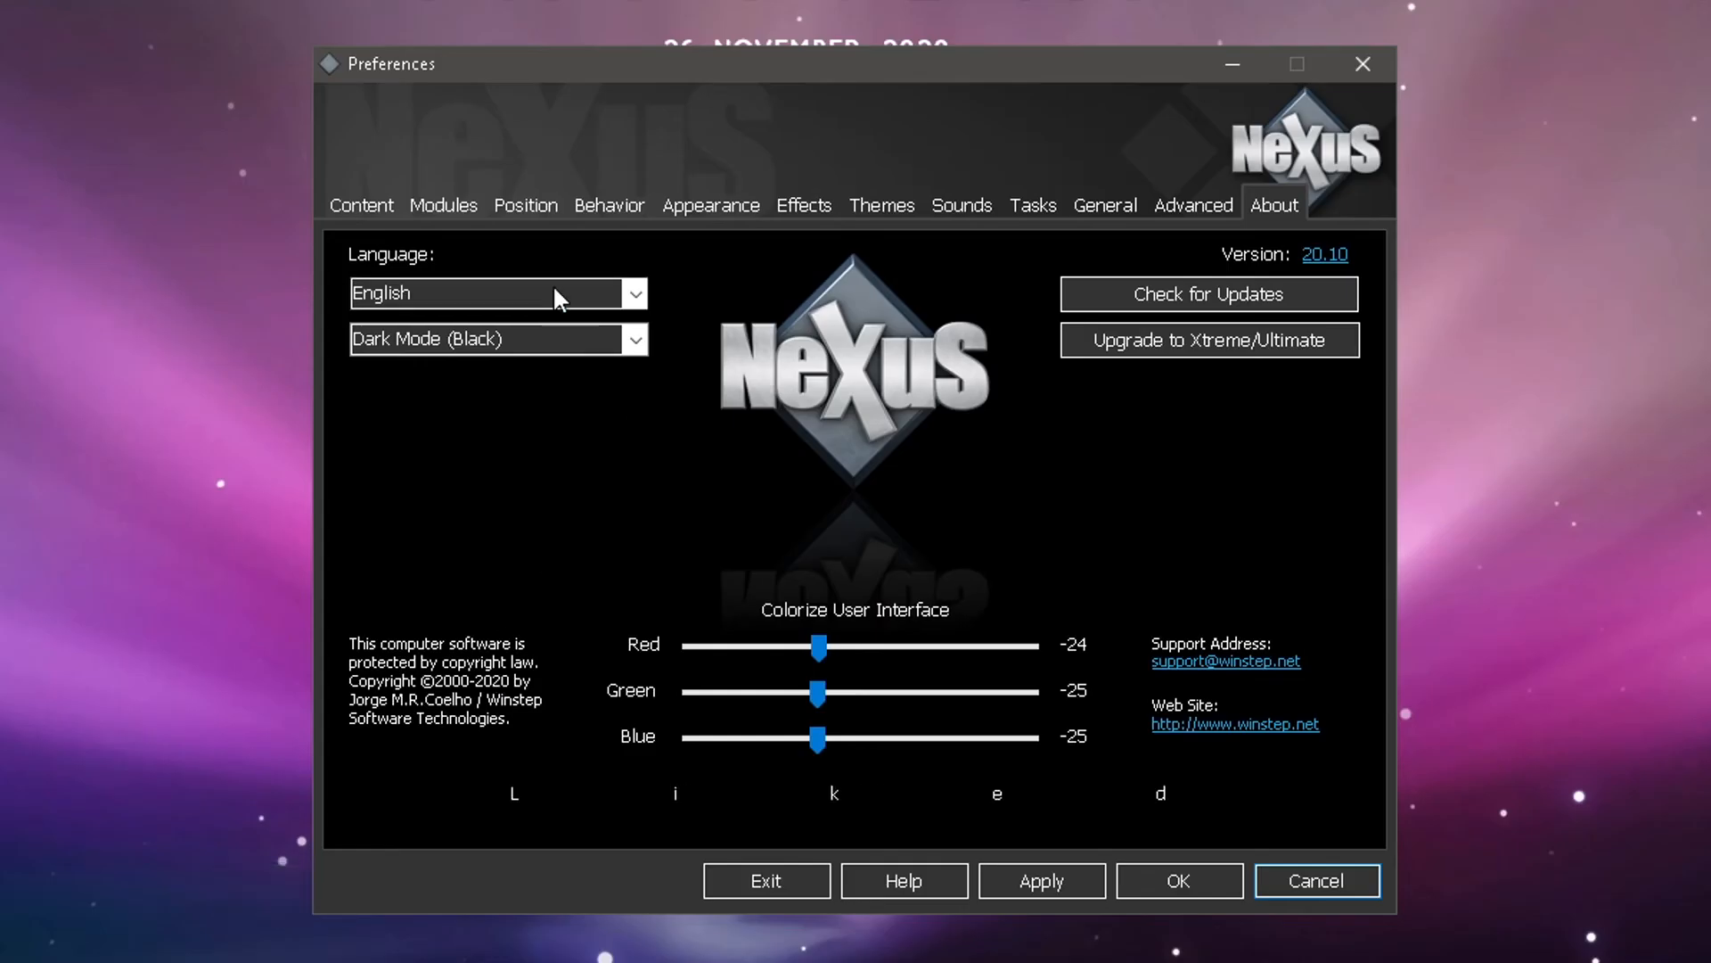
mouse_move(881, 205)
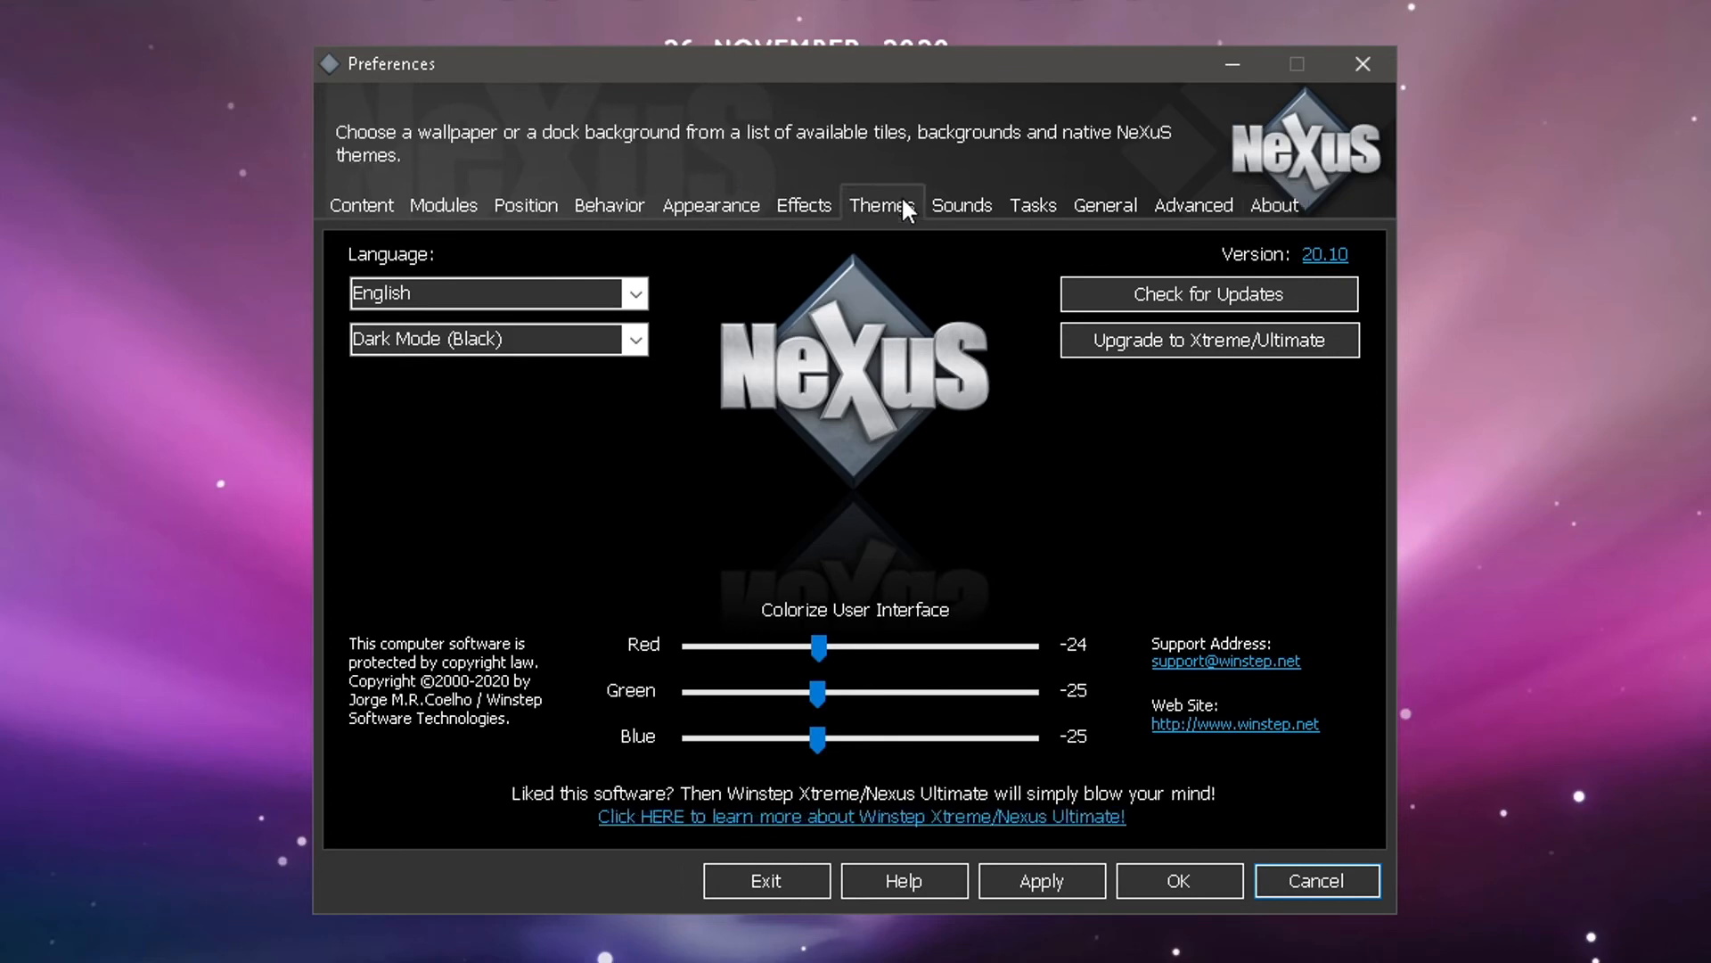
left_click(881, 205)
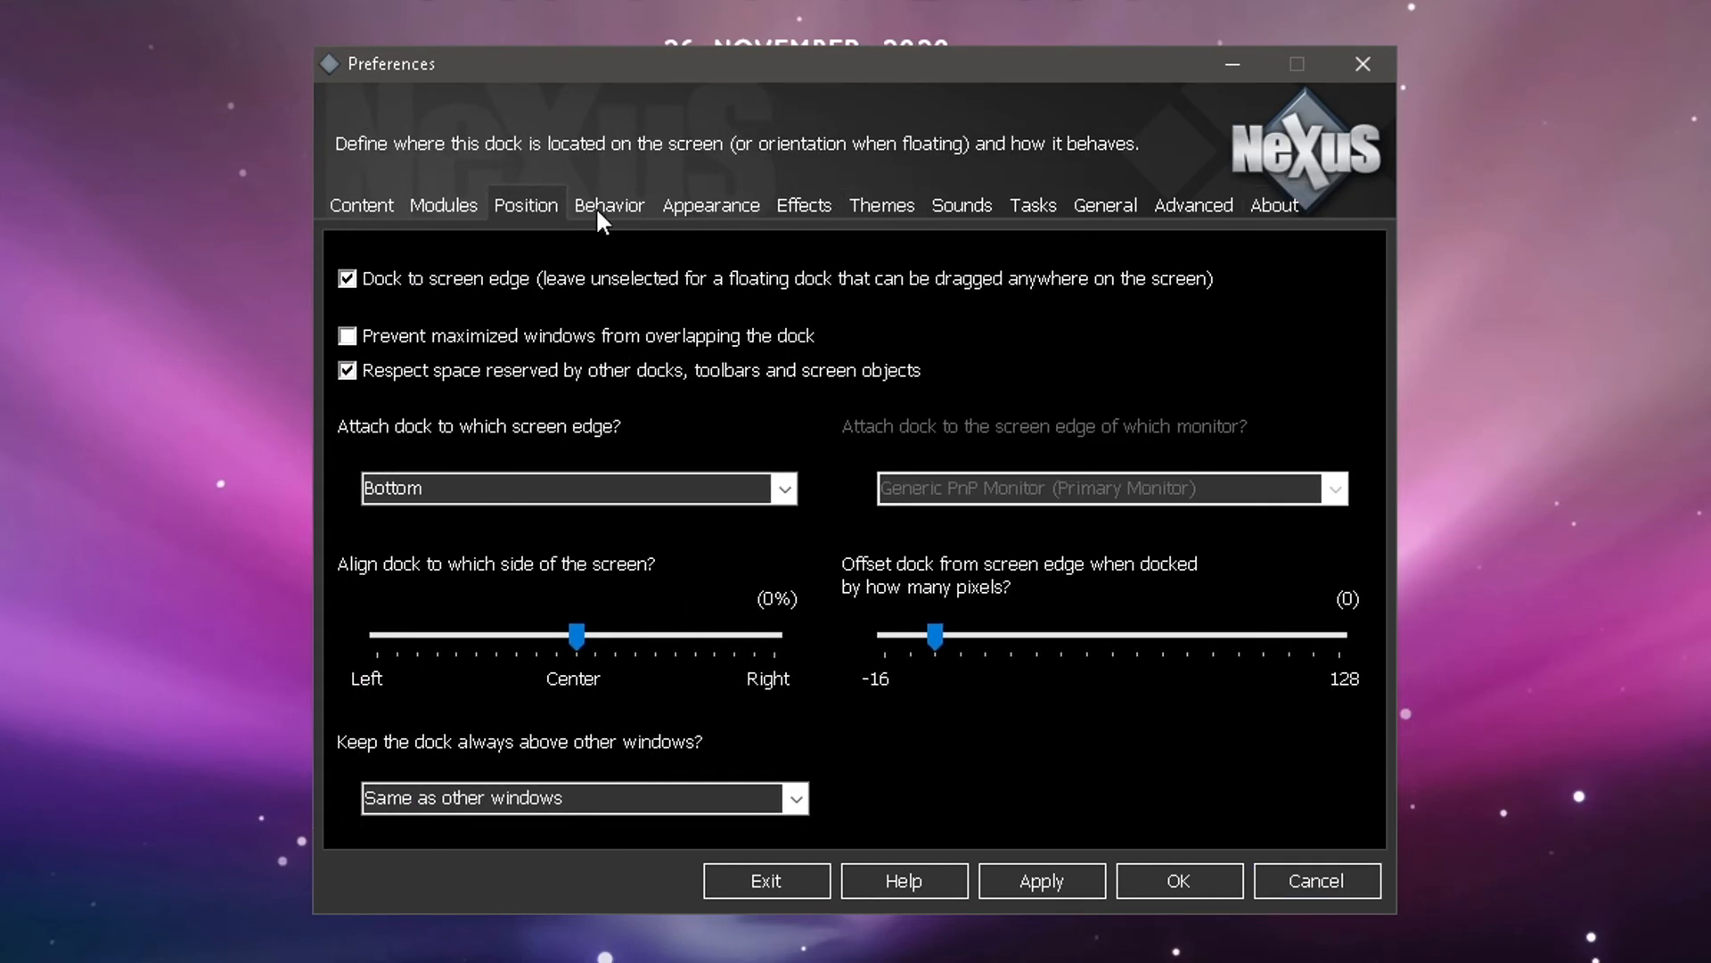
left_click(710, 205)
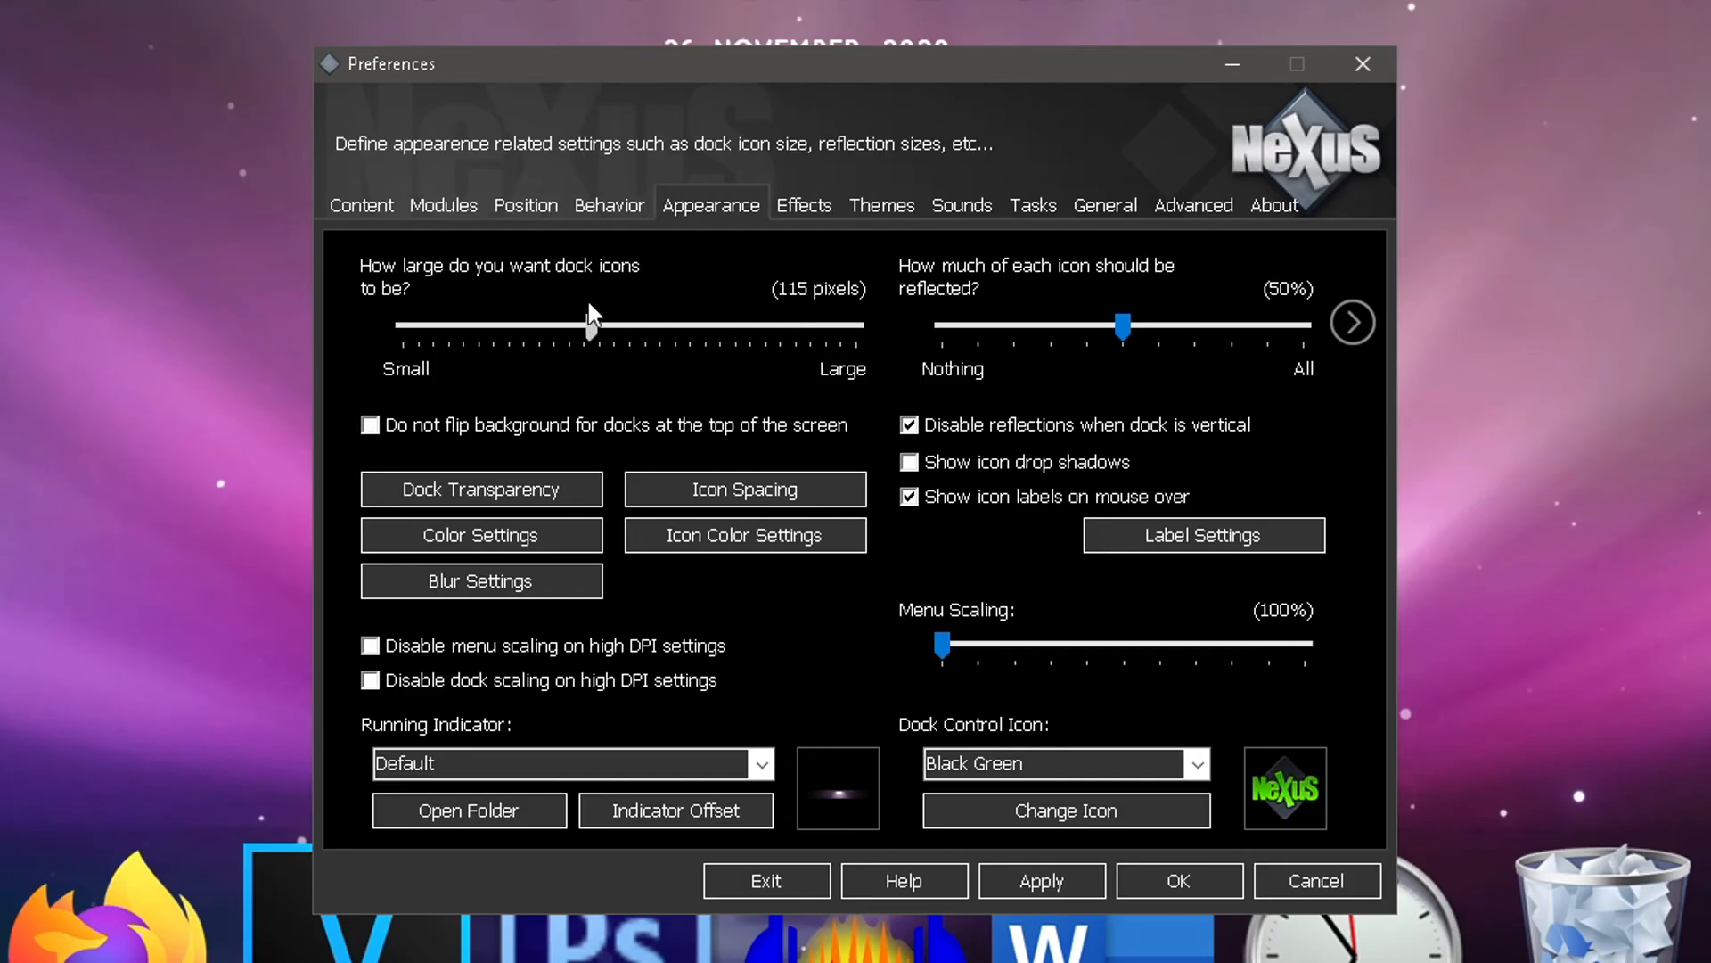
left_click_drag(586, 324, 490, 327)
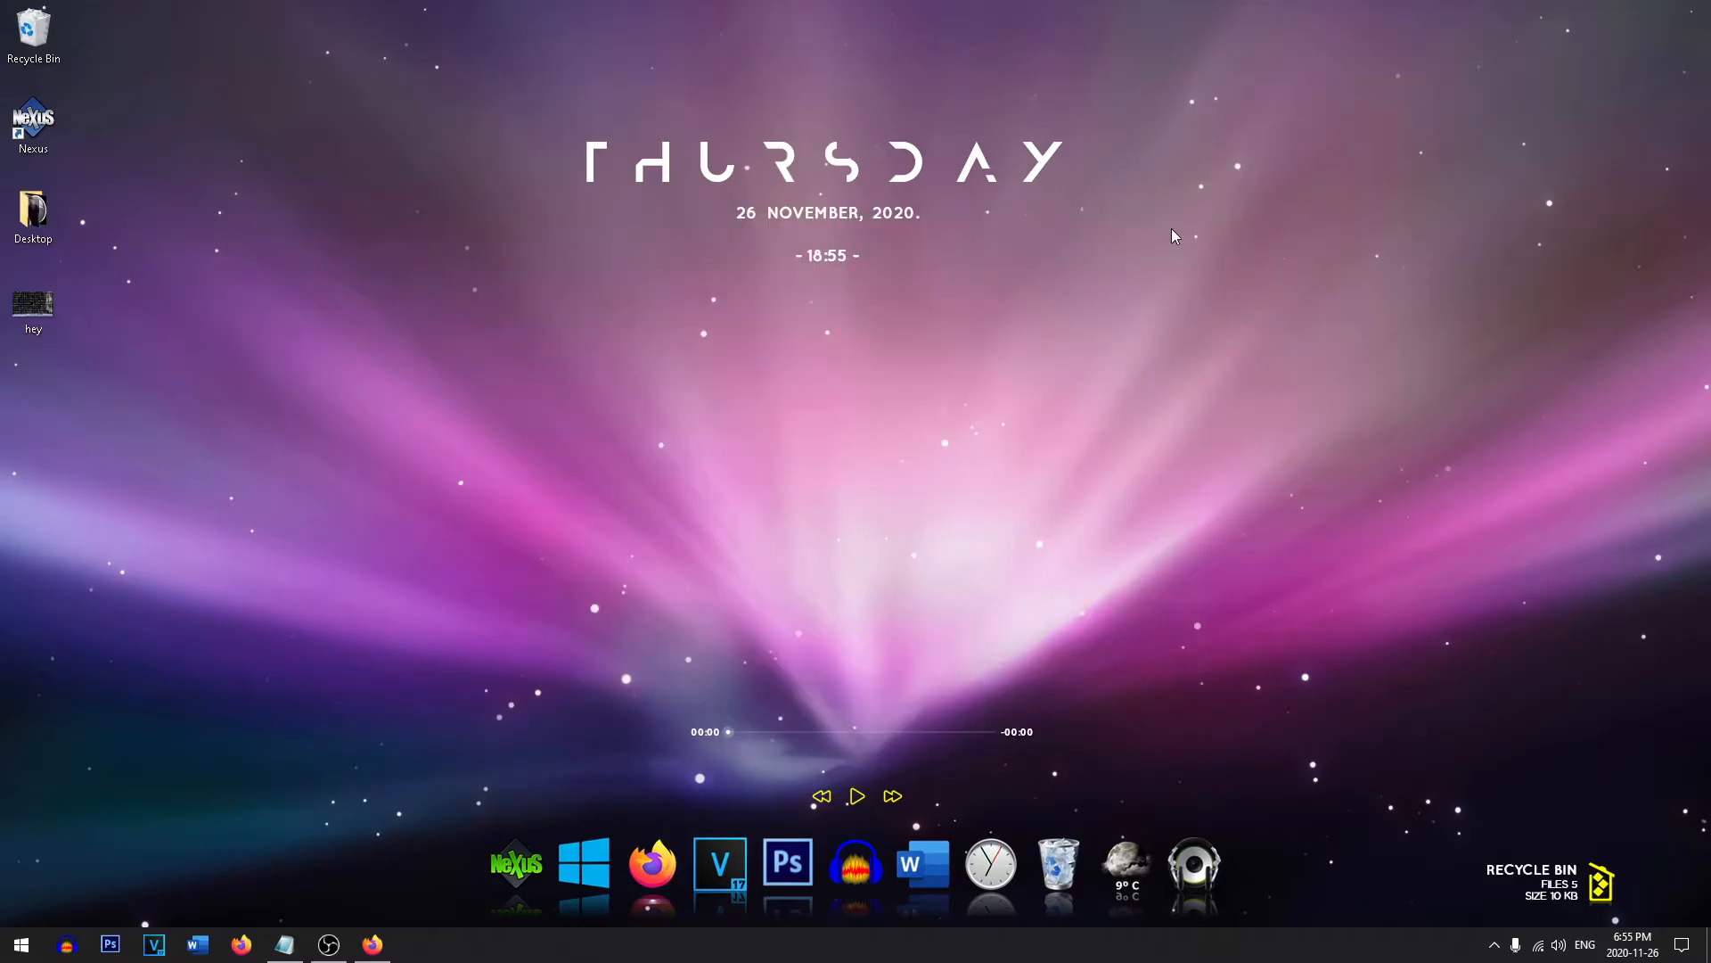
mouse_move(903, 283)
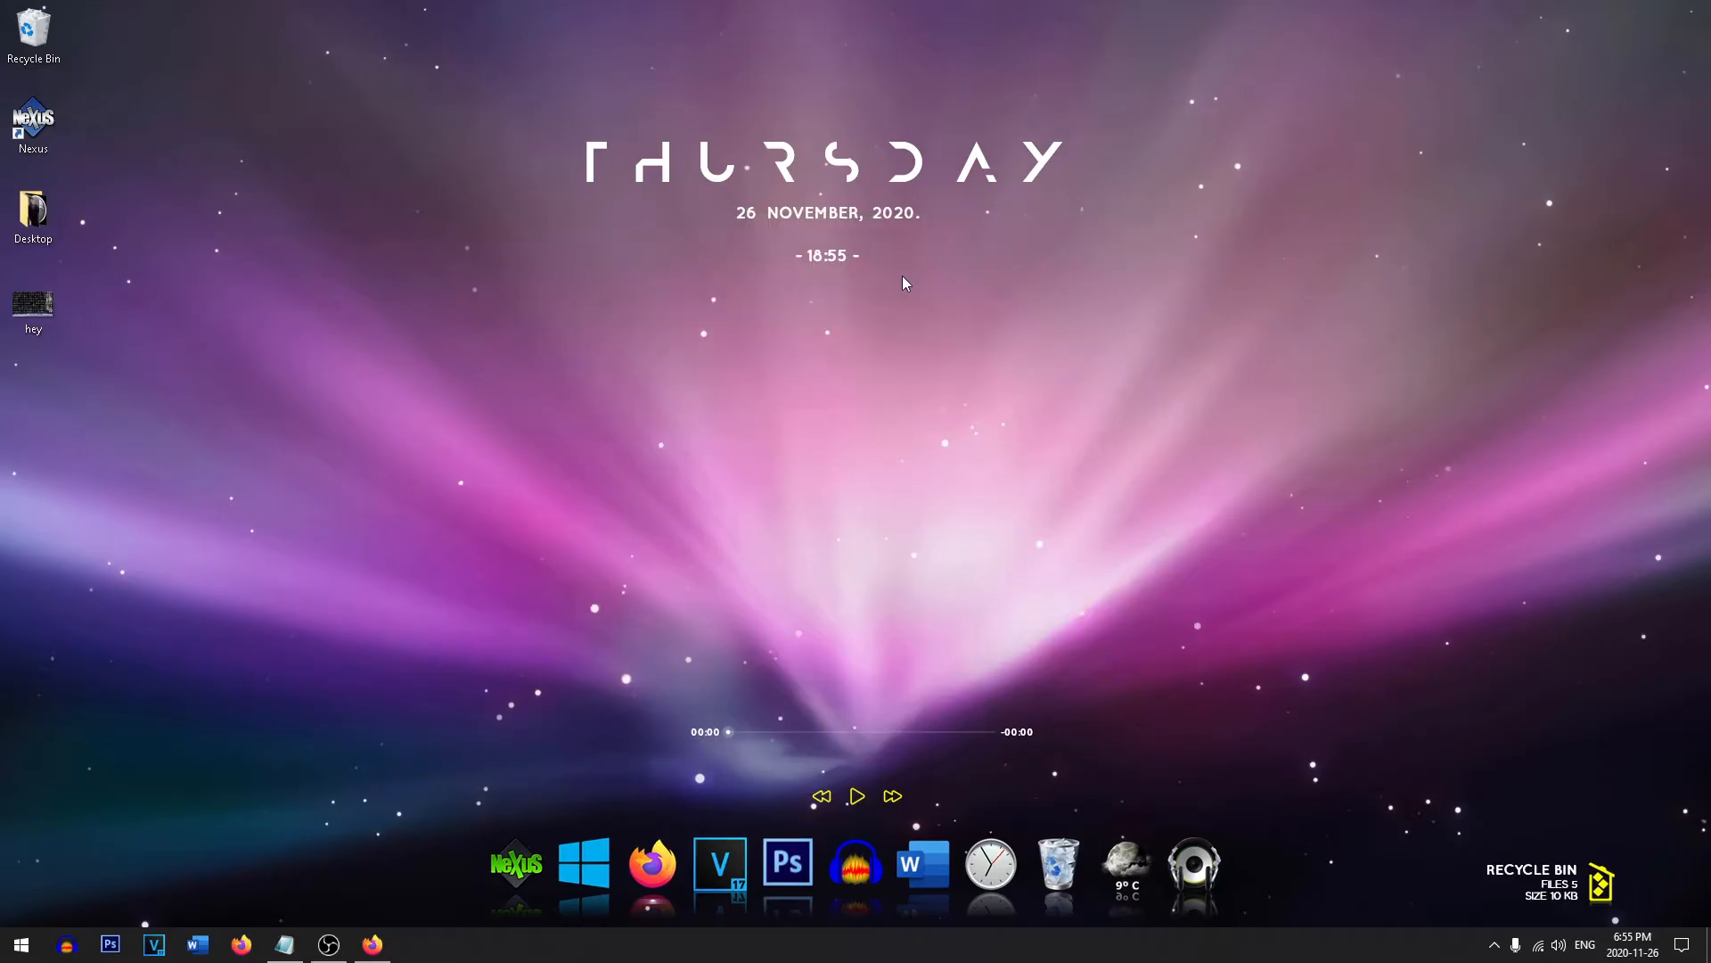
mouse_move(446, 949)
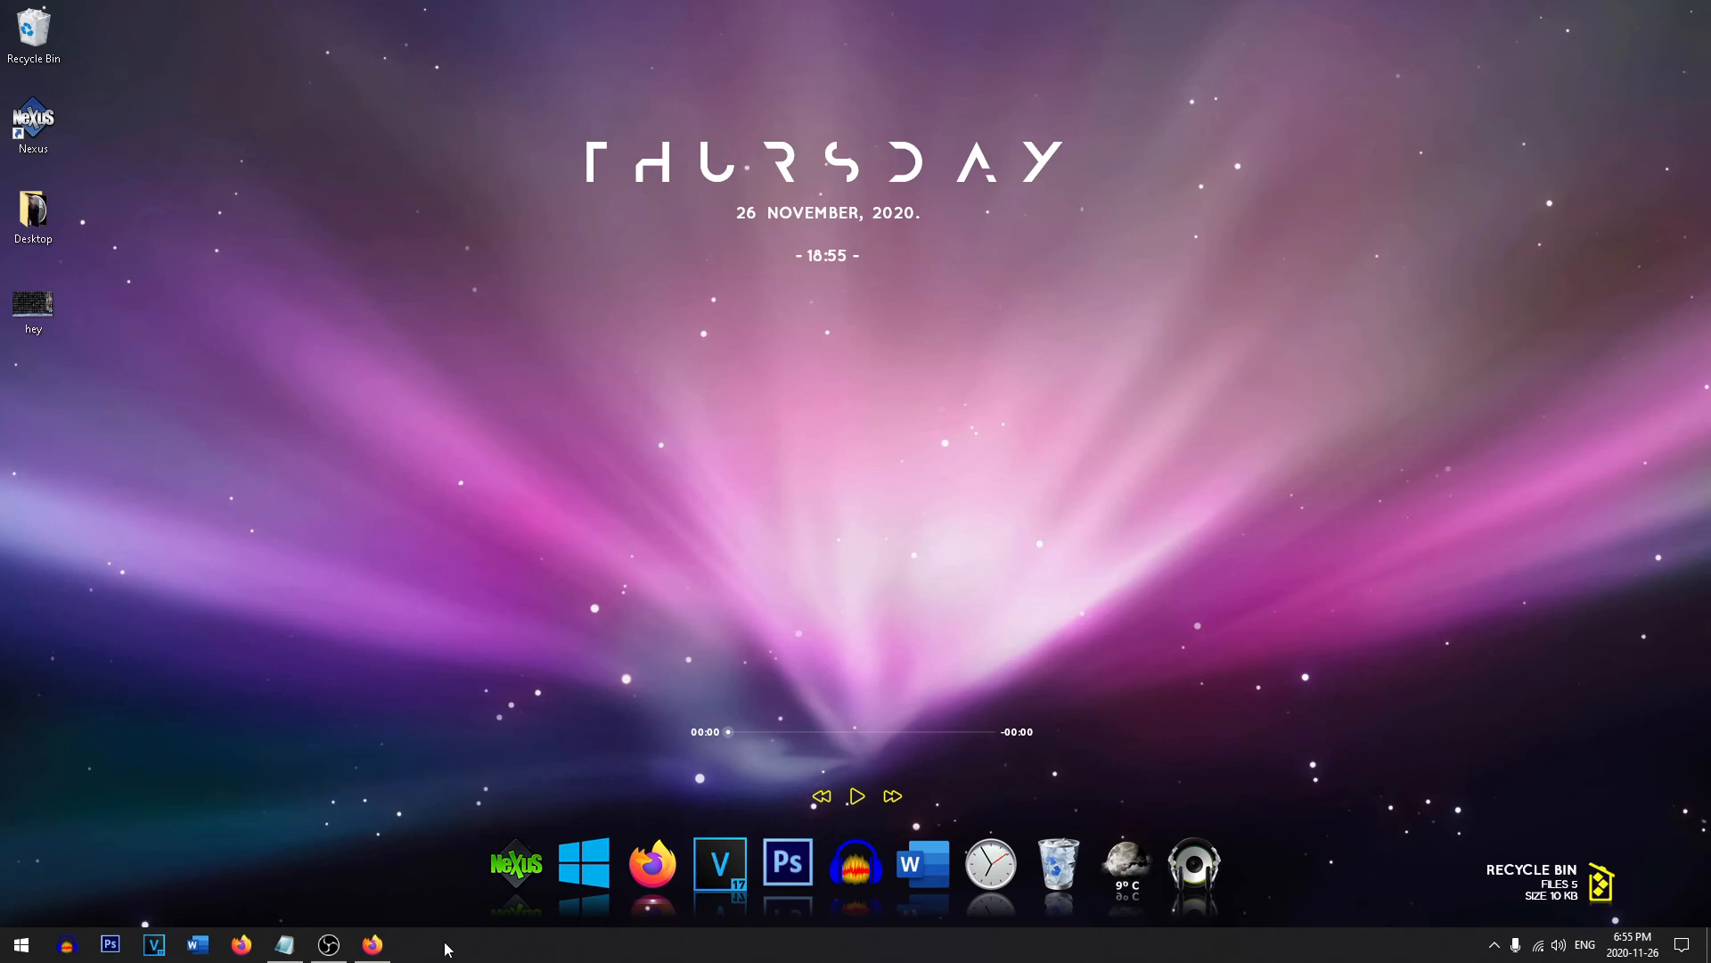
Choose Taskbar settings from the taskbar's right-click menu.
right_click(443, 943)
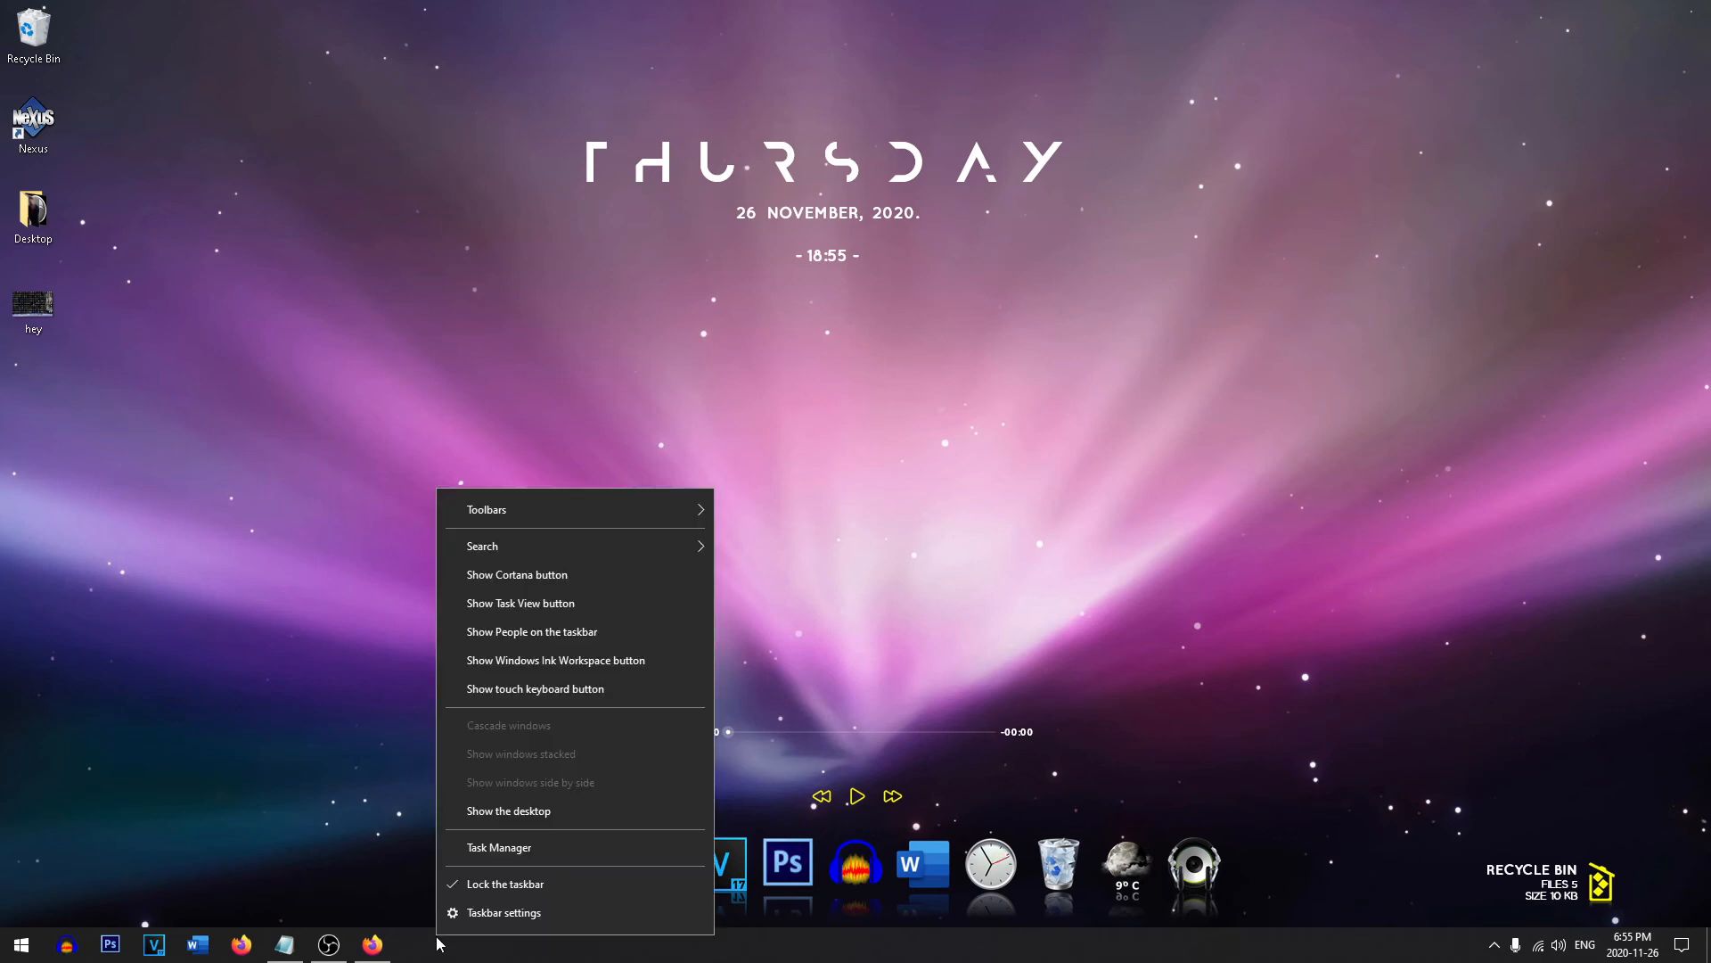
left_click(504, 912)
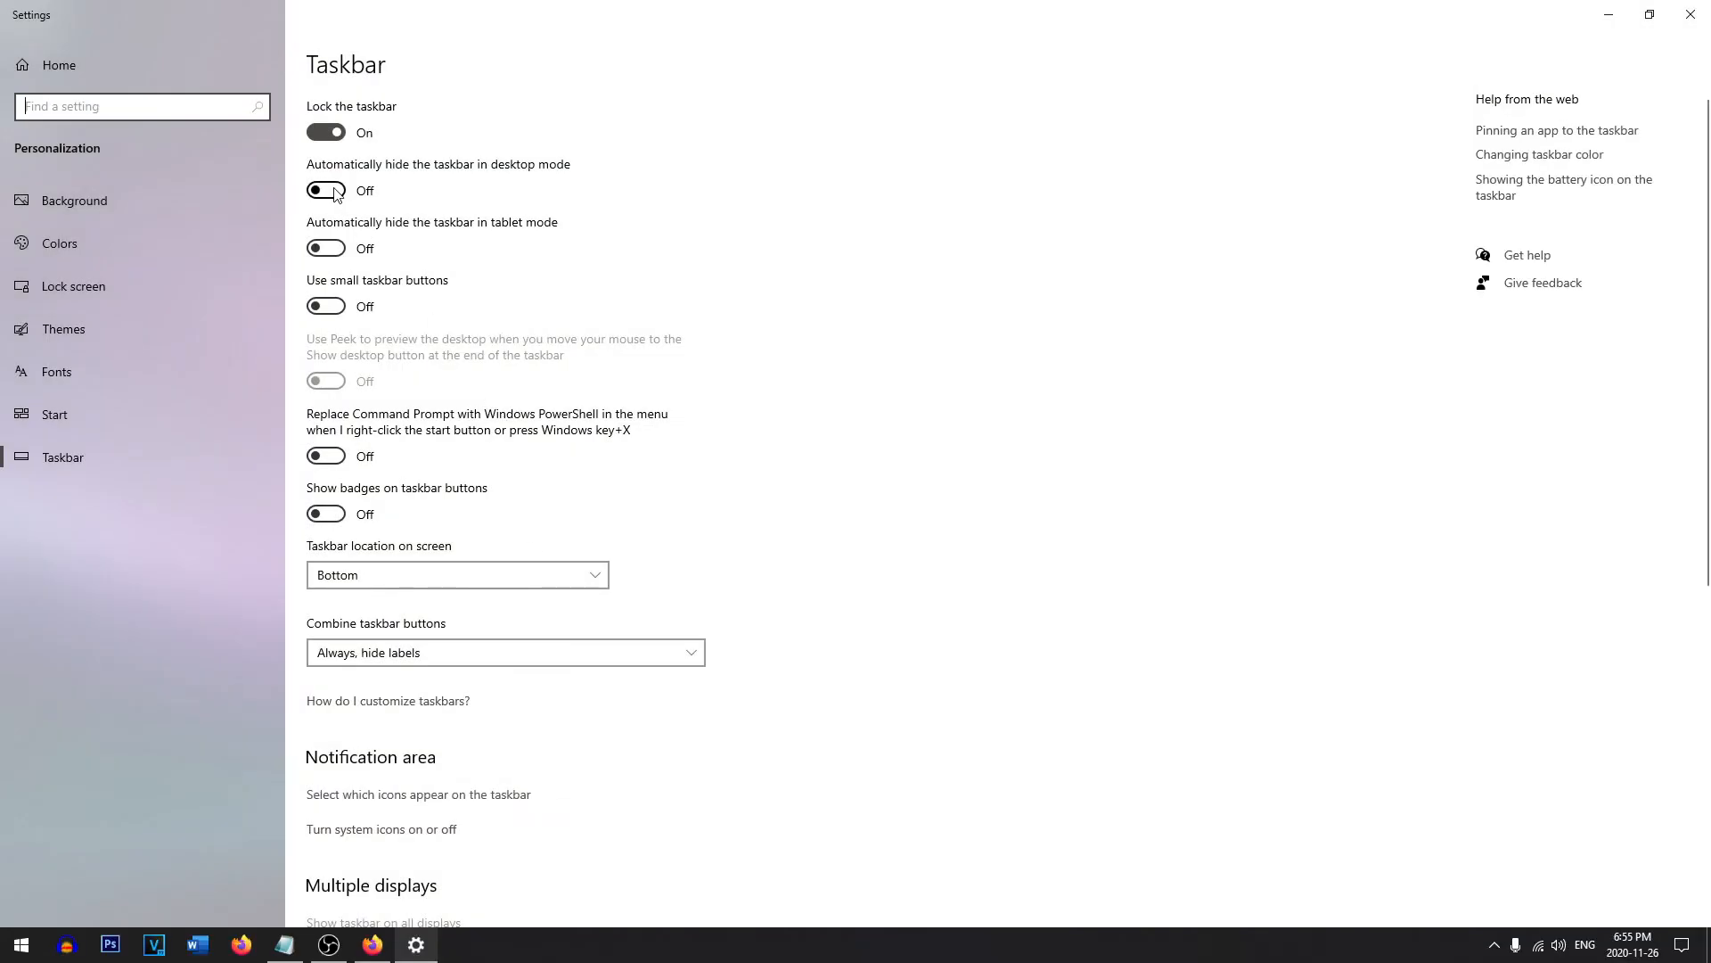
Switch on both 'Automatically hide the taskbar' toggles for desktop and tablet mode.
left_click(324, 190)
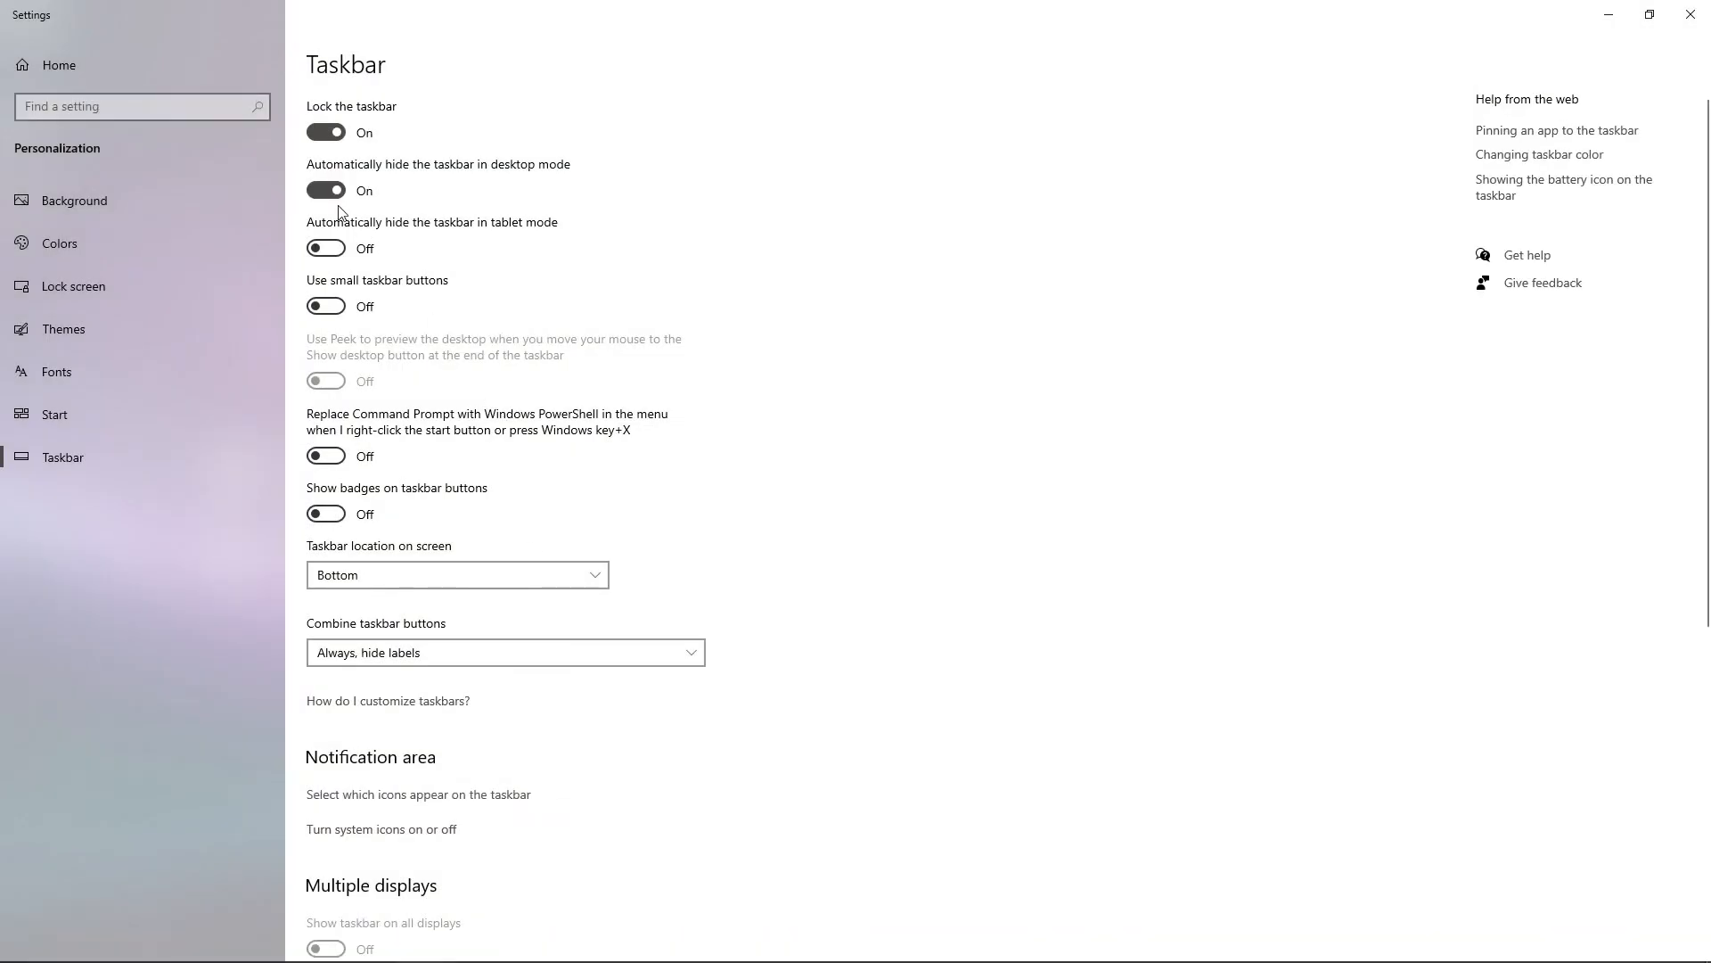
left_click(325, 247)
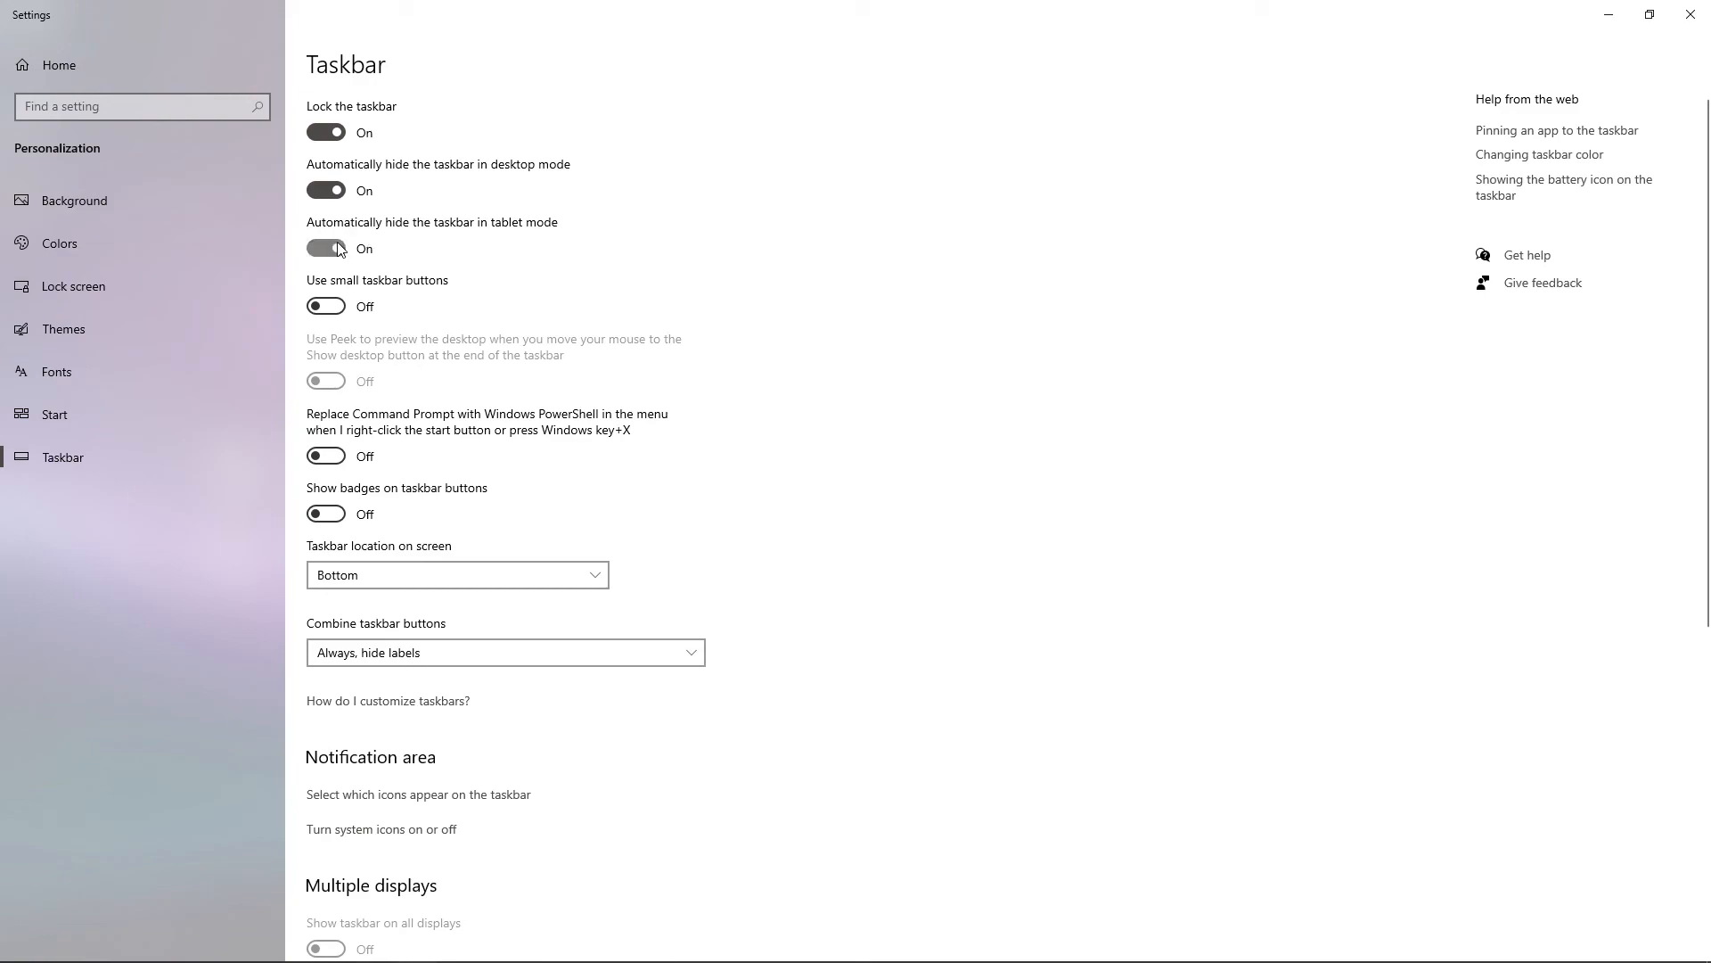